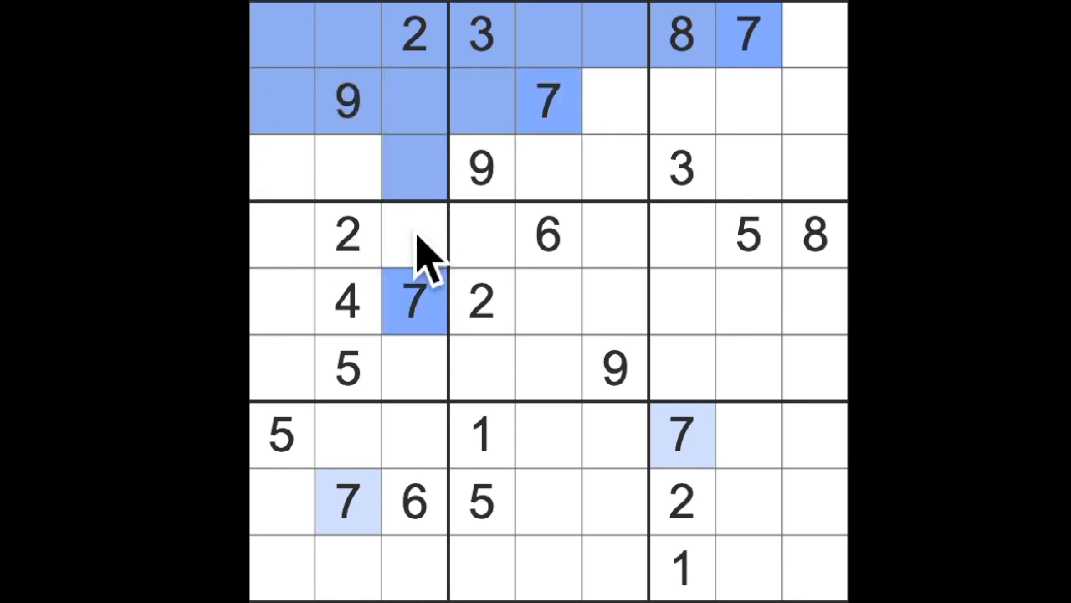
Step: Enter 7 in the first cell of row 3 and select the last cell of row 6 for its 7
{"action": "left_click", "coordinate": [281, 168]}
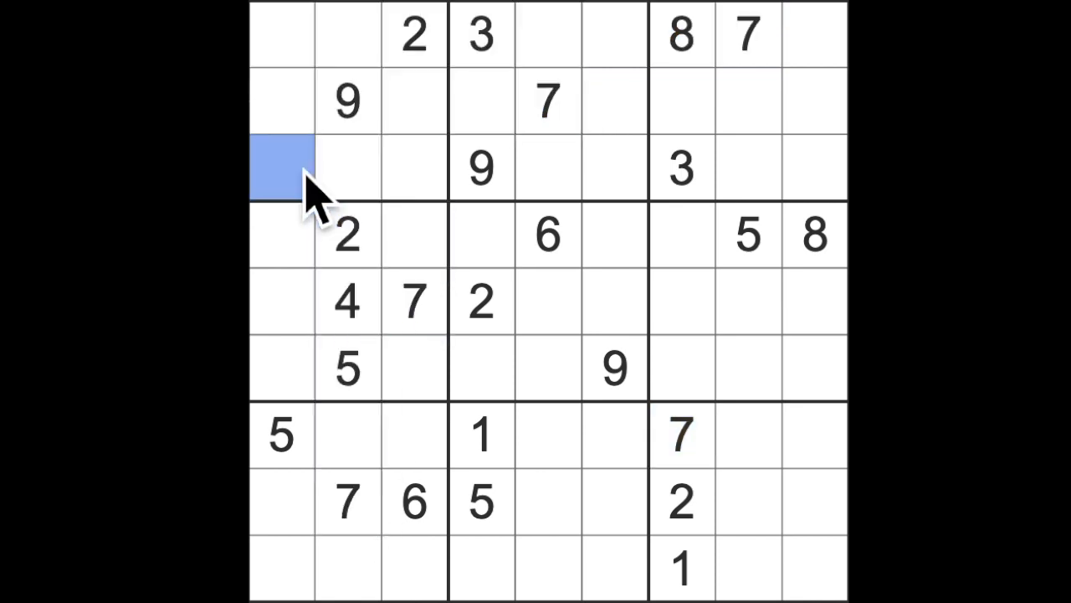
{"action": "type", "text": "7"}
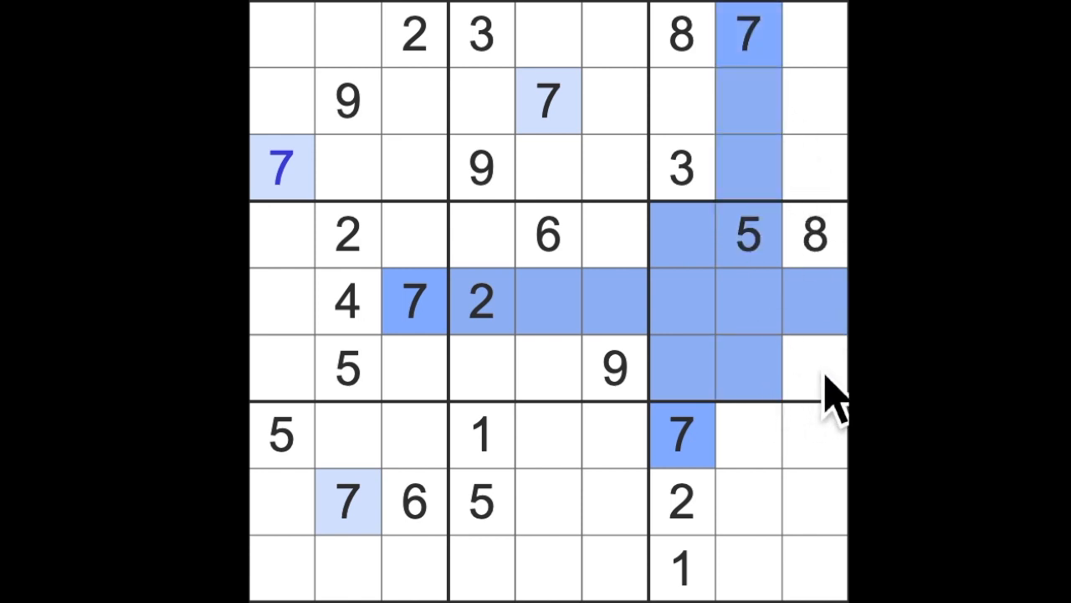
{"action": "left_click", "coordinate": [814, 368]}
{"action": "type", "text": "7"}
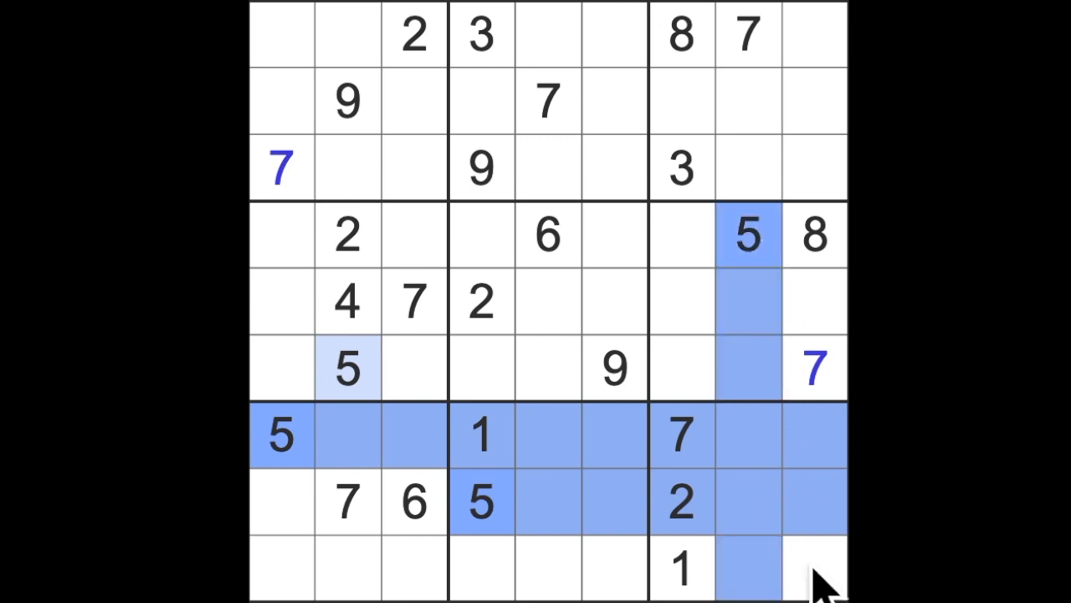
Step: Select the bottom-right corner cell and the cell at row 3, column 3 for the new 5s
{"action": "left_click", "coordinate": [813, 567]}
{"action": "type", "text": "5"}
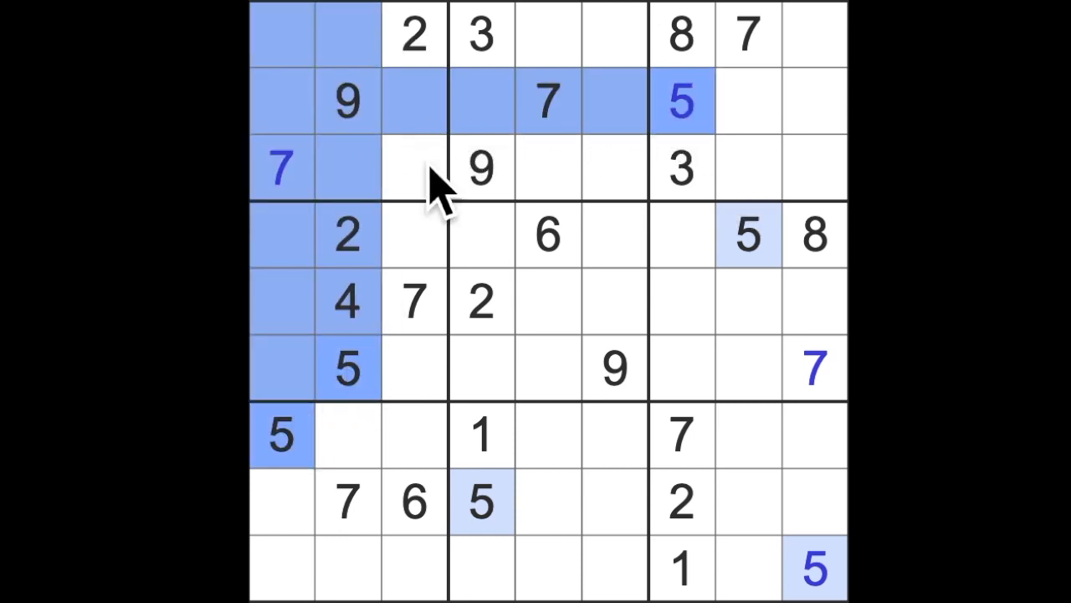
{"action": "left_click", "coordinate": [415, 167]}
{"action": "type", "text": "5"}
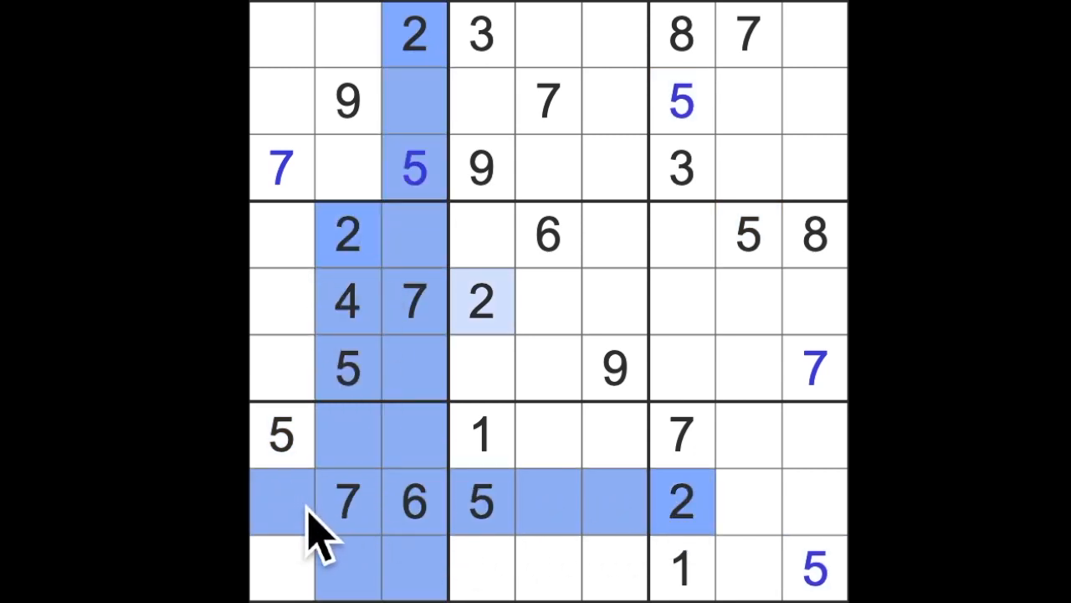
{"action": "mouse_move", "coordinate": [352, 519]}
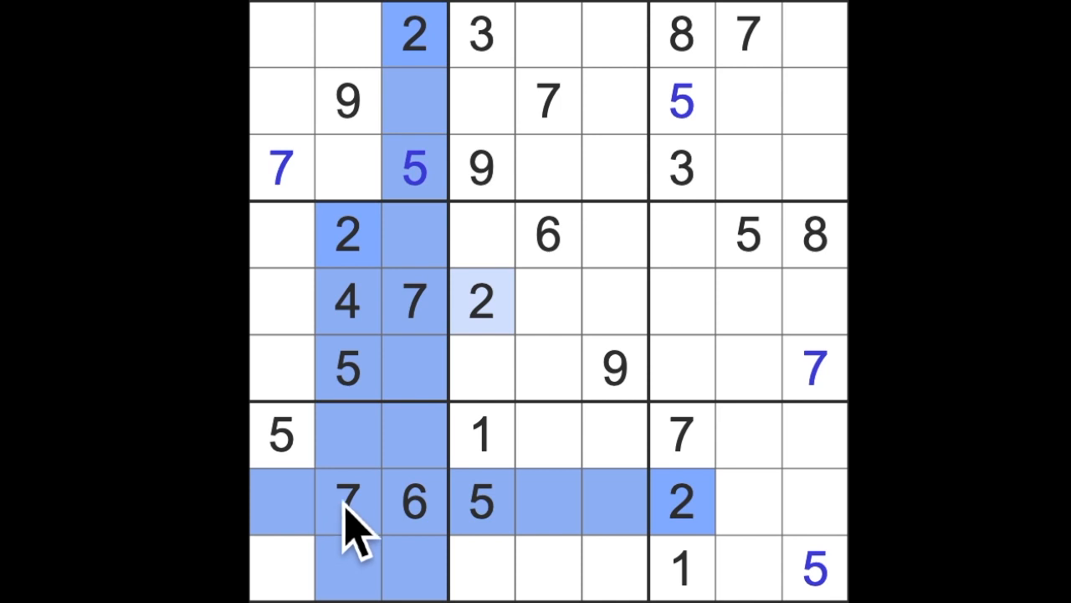
{"action": "mouse_move", "coordinate": [302, 586]}
{"action": "type", "text": "2"}
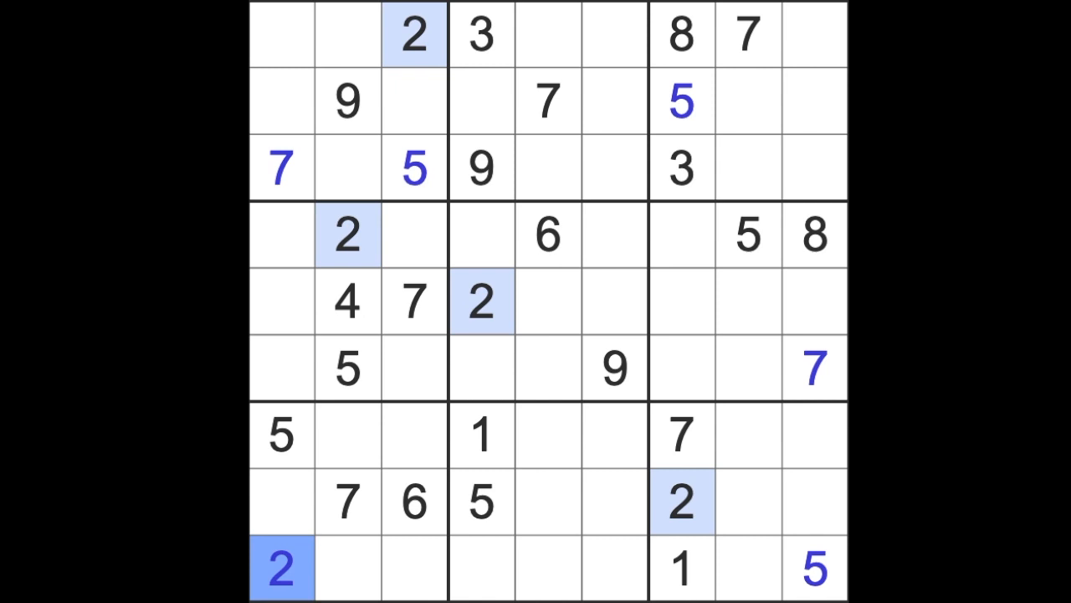
{"action": "mouse_move", "coordinate": [376, 284]}
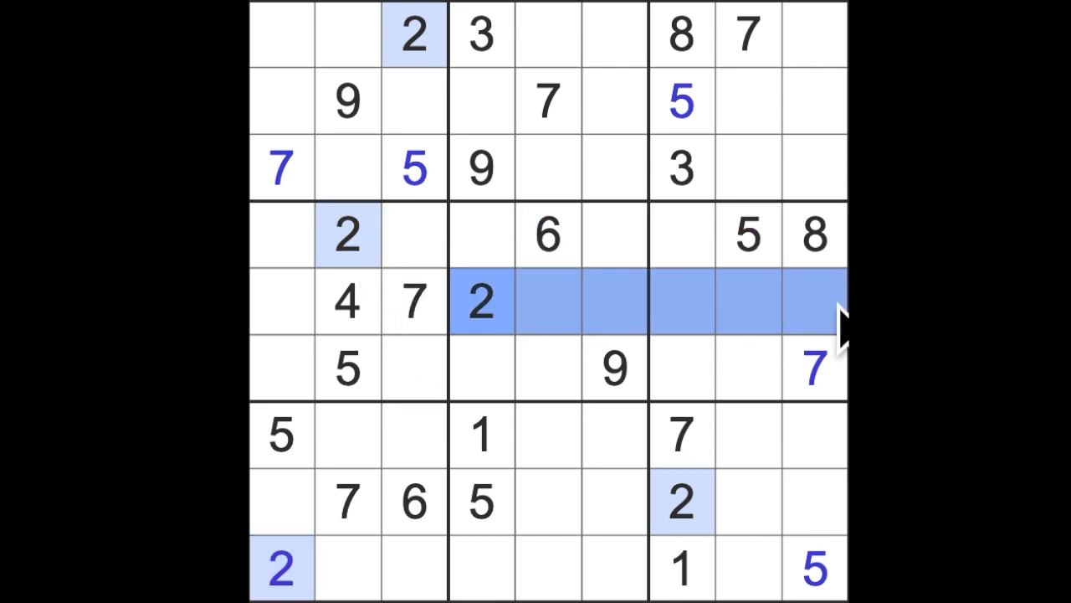
Step: Check candidate cells across rows 5 to 8 while placing the top-right 9 and the 2 at r6c8
{"action": "left_click", "coordinate": [683, 503]}
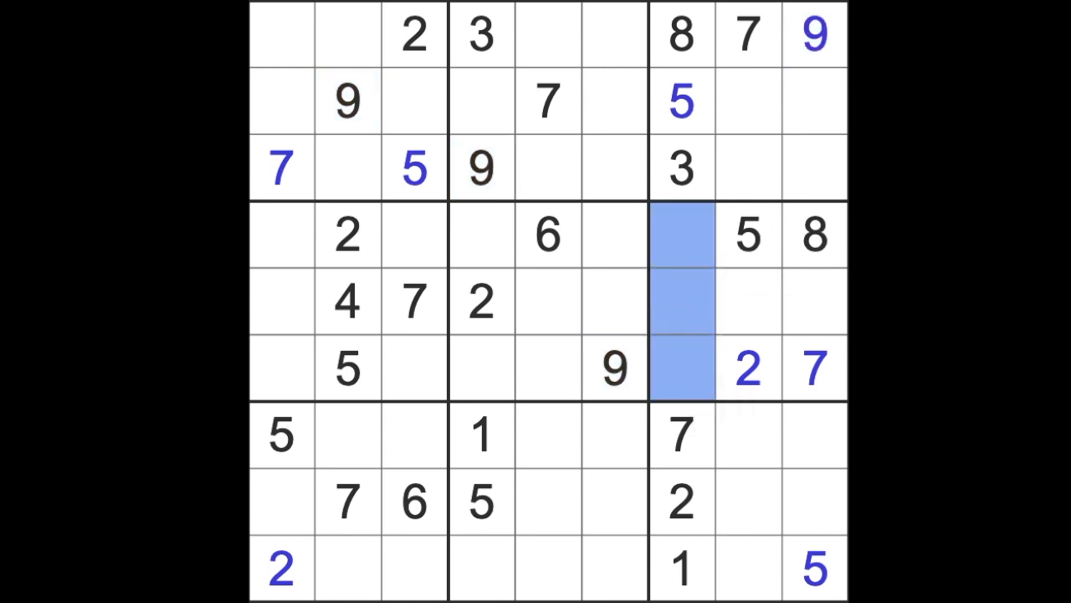
{"action": "mouse_move", "coordinate": [824, 338]}
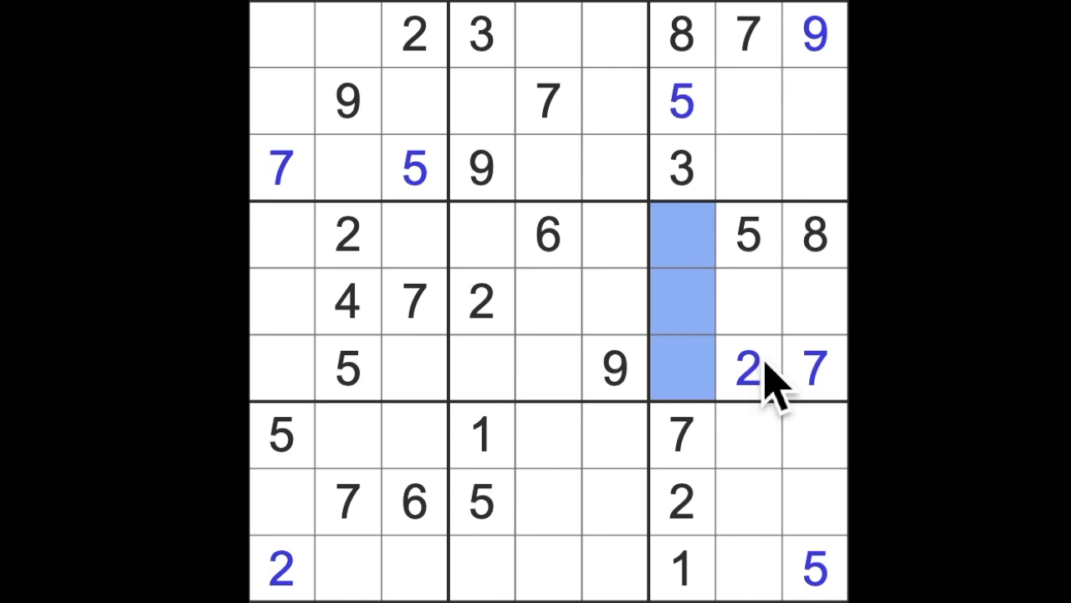
{"action": "left_click", "coordinate": [349, 301]}
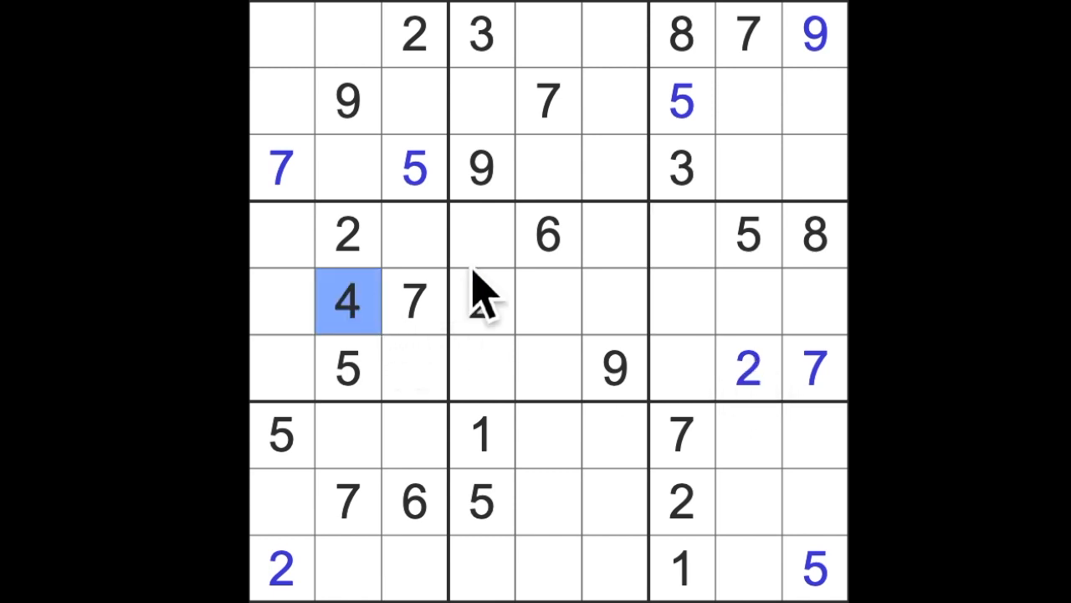
{"action": "left_click", "coordinate": [680, 301]}
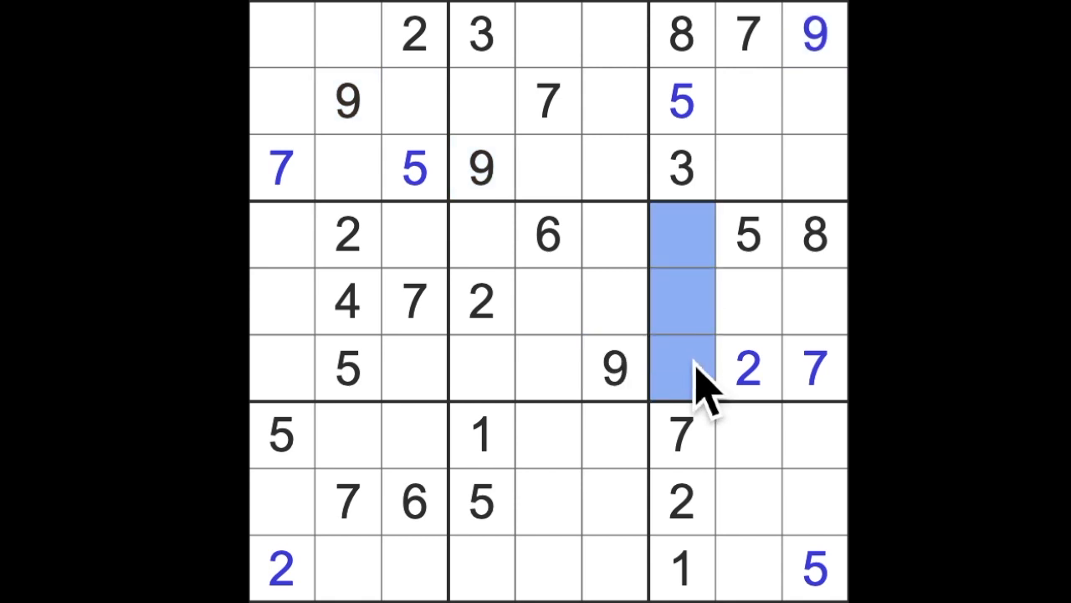
{"action": "left_click", "coordinate": [746, 301]}
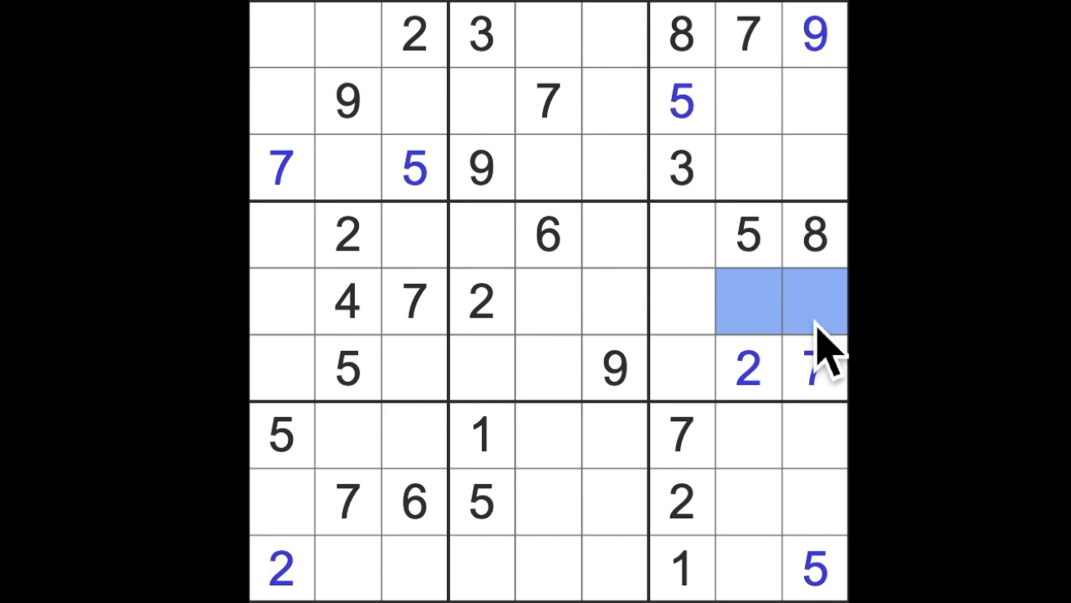
{"action": "left_click", "coordinate": [482, 435]}
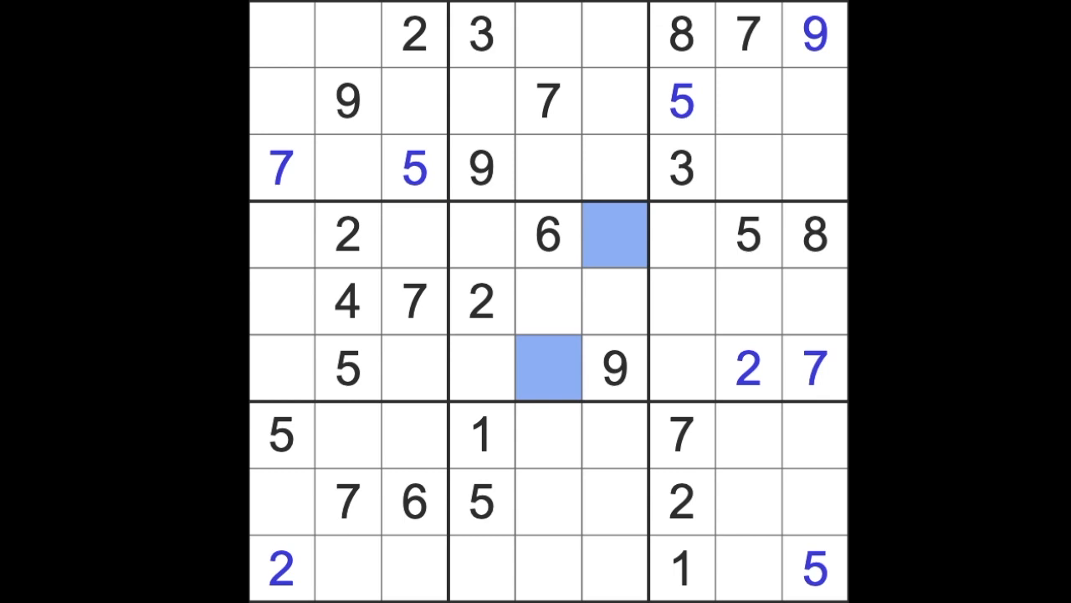
{"action": "mouse_move", "coordinate": [678, 360]}
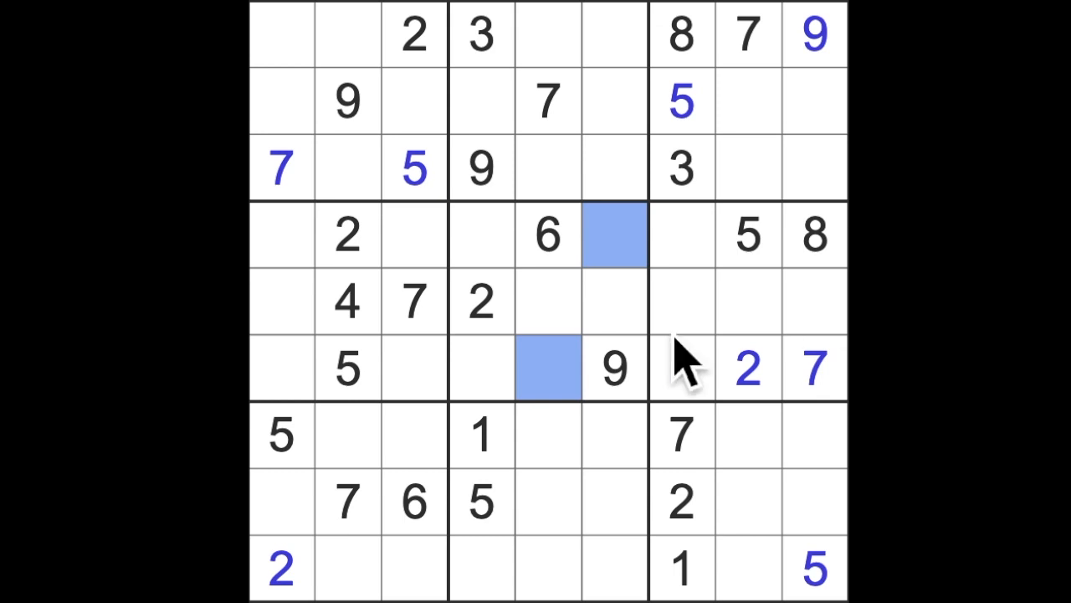
Step: Enter a 7 at row 4, column 4, a 4 in the centre-right box, and select the next empty cell there
{"action": "left_click", "coordinate": [814, 368]}
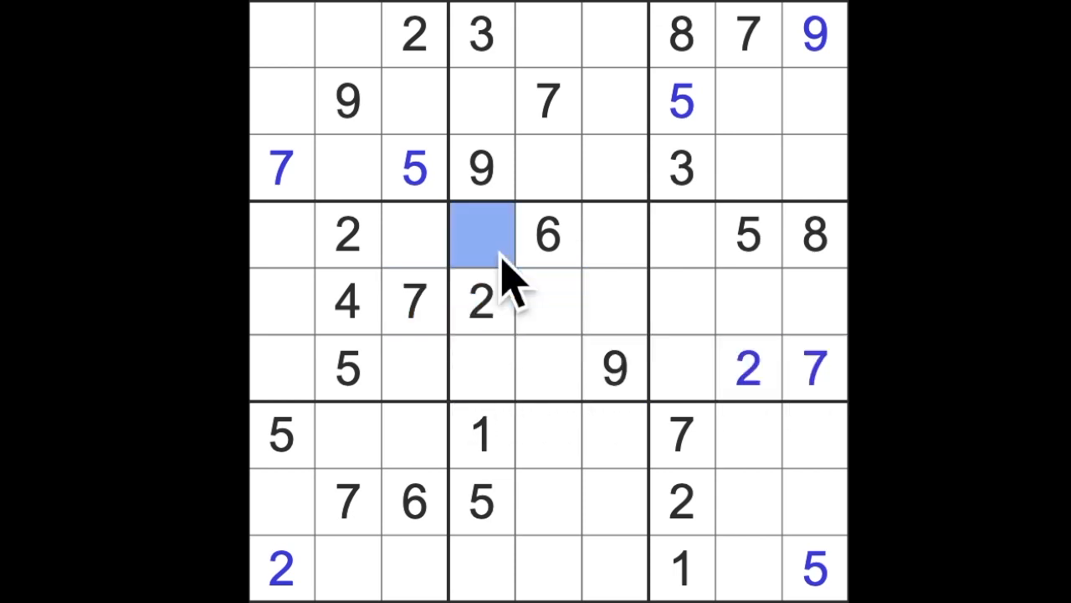
{"action": "type", "text": "7"}
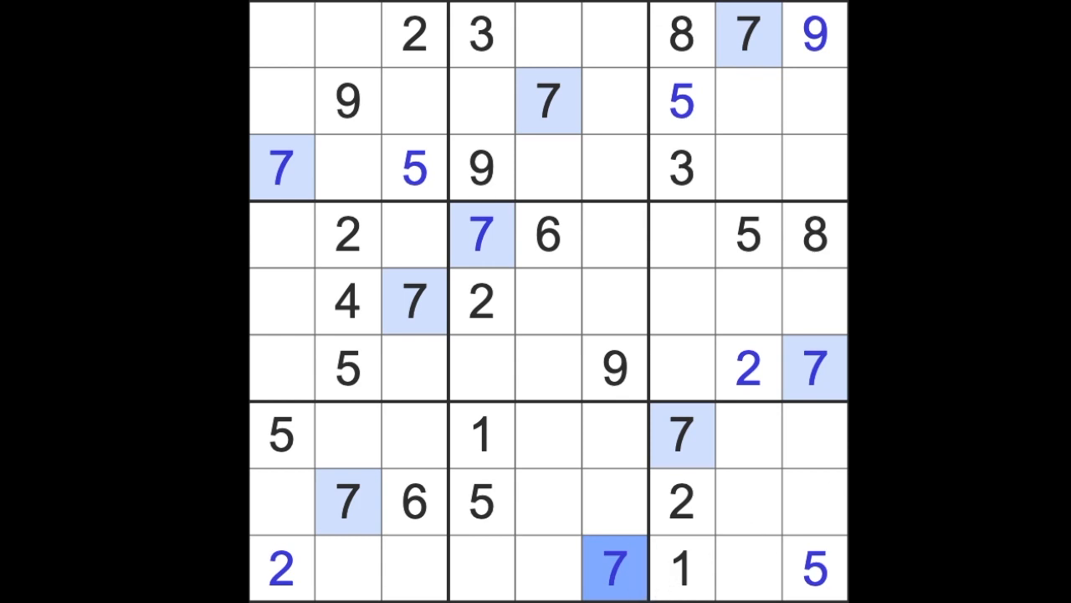
{"action": "mouse_move", "coordinate": [628, 439]}
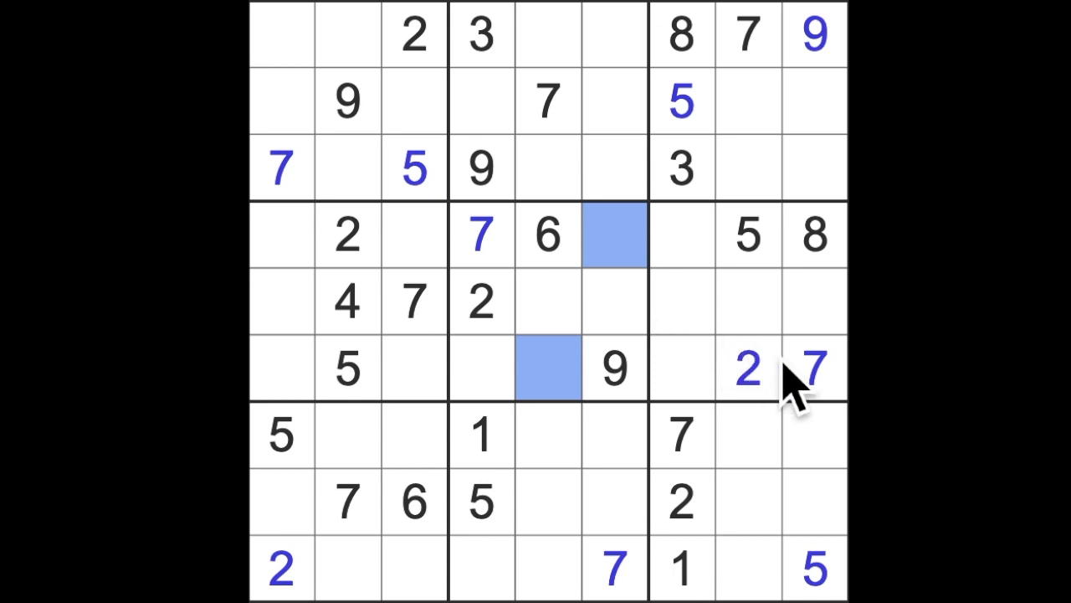
{"action": "mouse_move", "coordinate": [795, 393]}
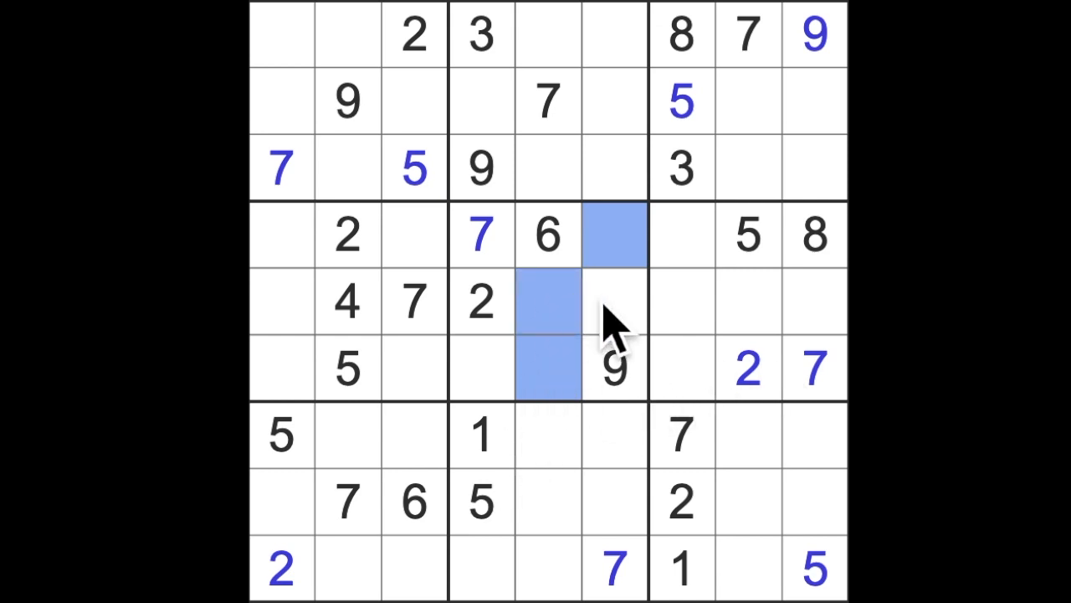
{"action": "left_click", "coordinate": [613, 301]}
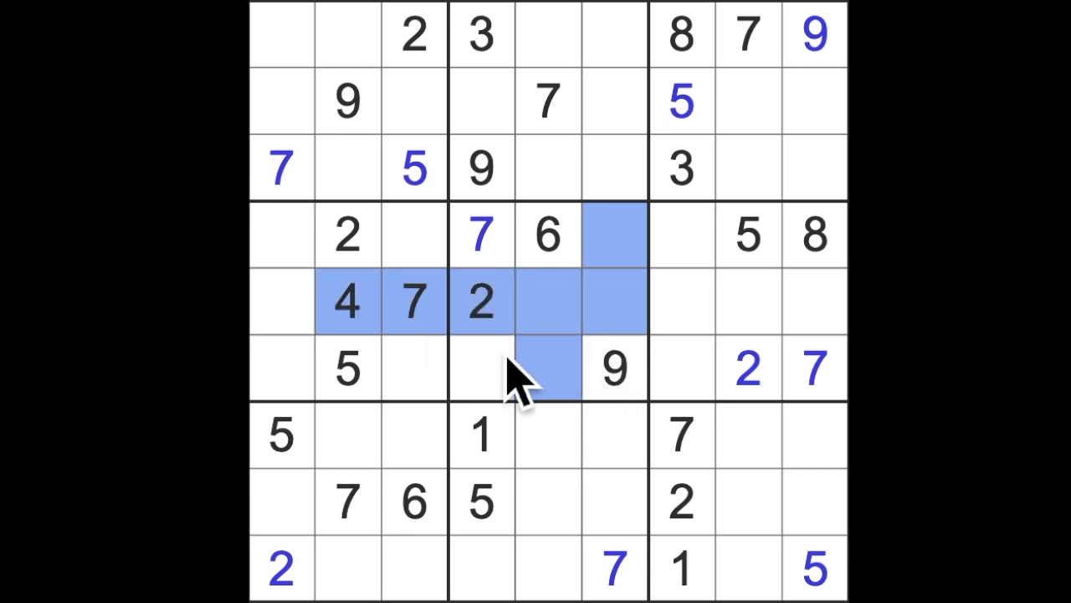
{"action": "type", "text": "4"}
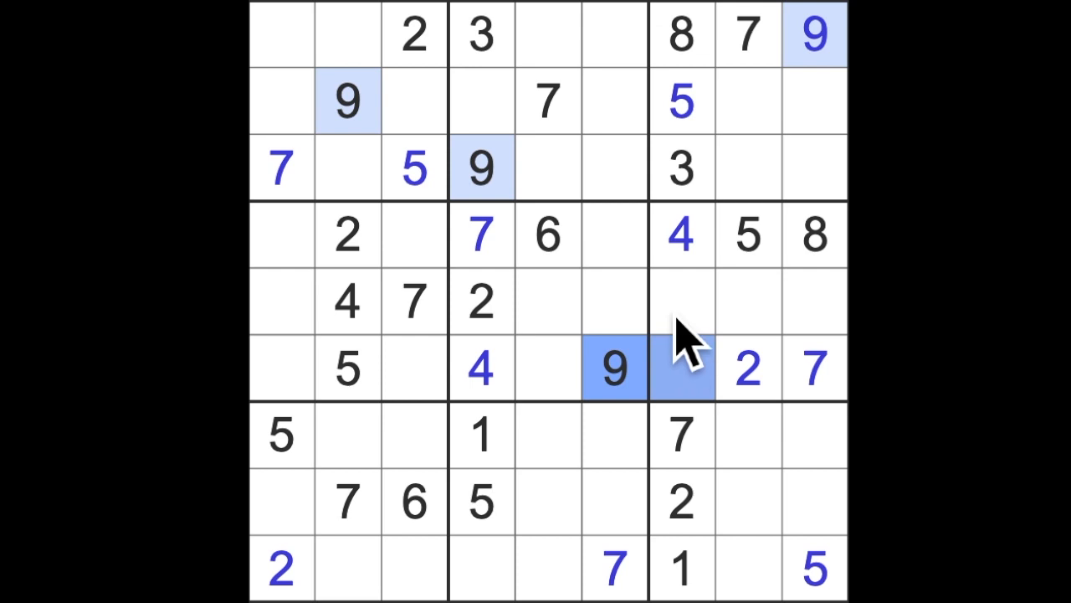
{"action": "left_click", "coordinate": [680, 301]}
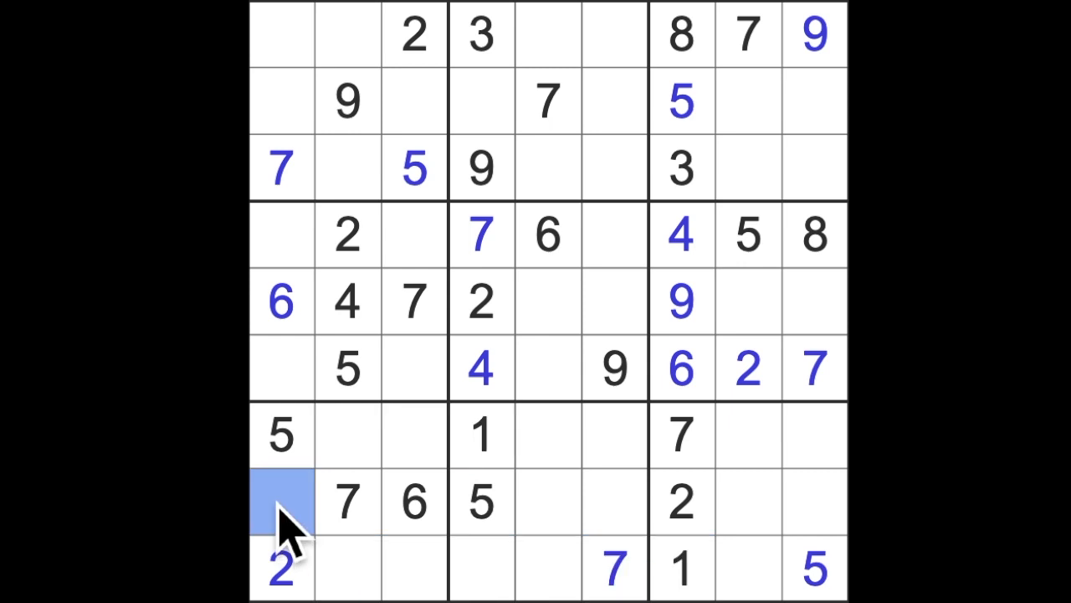
{"action": "type", "text": "1"}
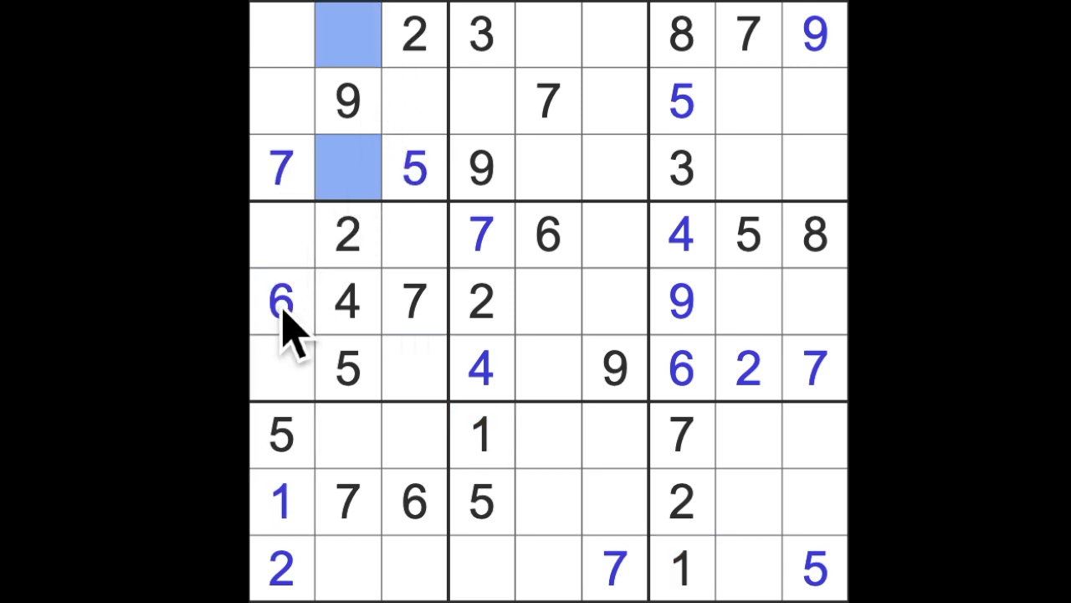
{"action": "left_click", "coordinate": [415, 503]}
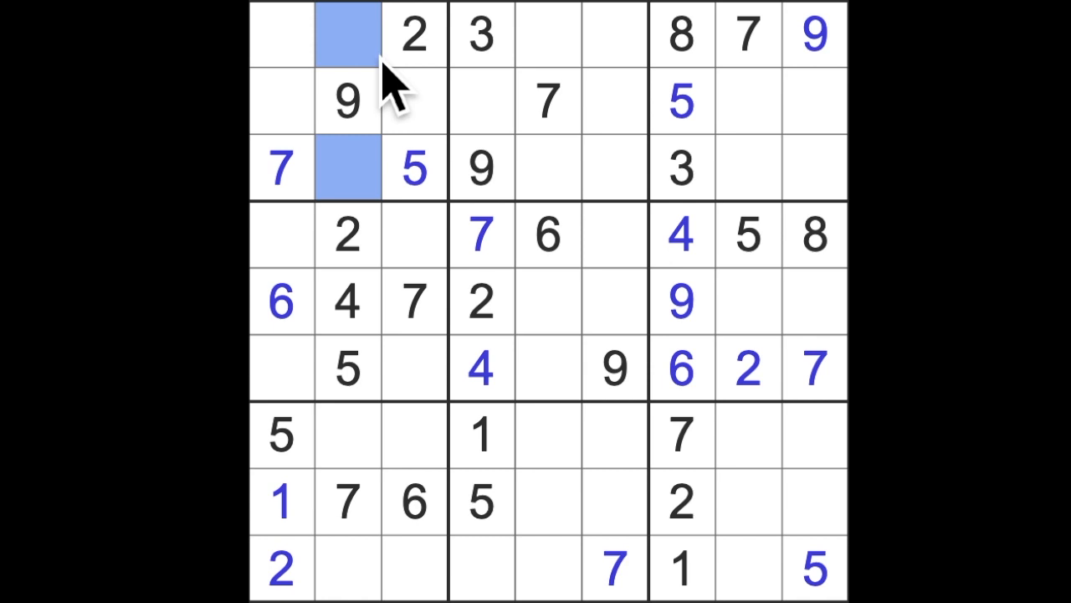
{"action": "mouse_move", "coordinate": [298, 80]}
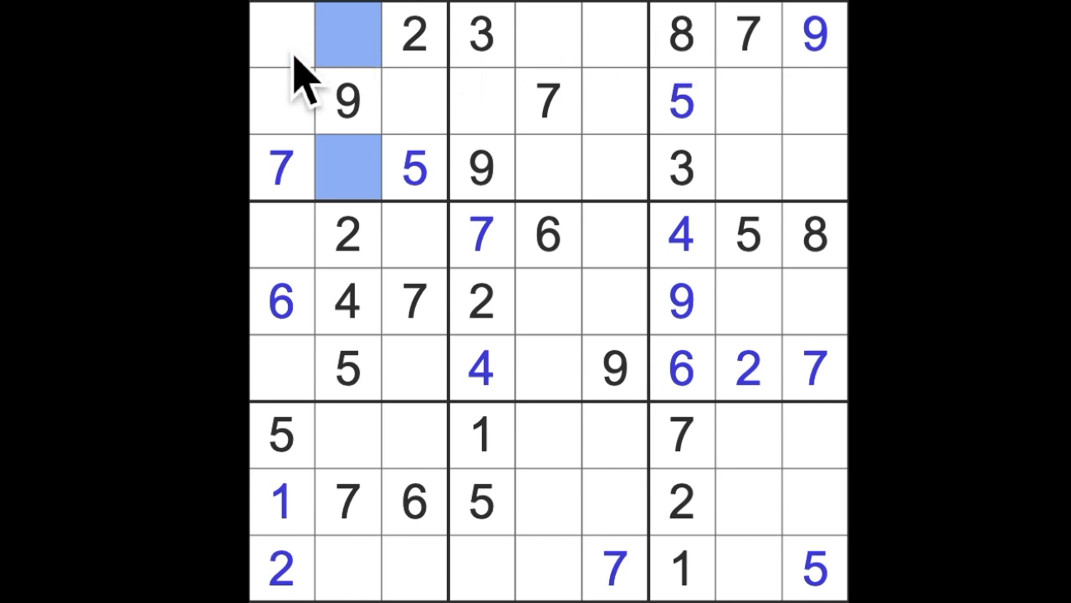
{"action": "mouse_move", "coordinate": [578, 210]}
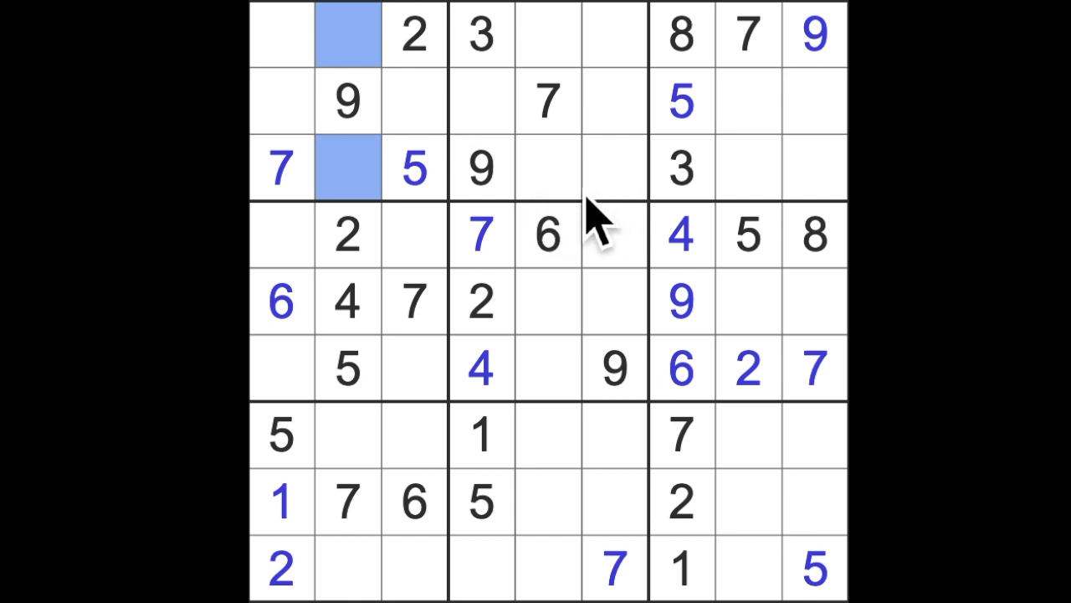
{"action": "mouse_move", "coordinate": [611, 221]}
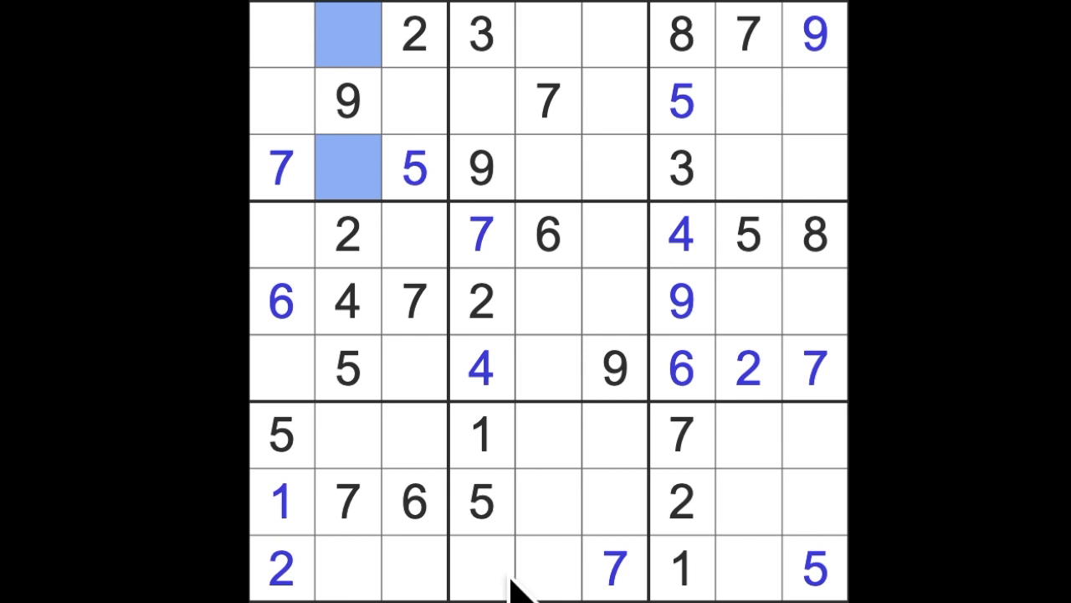
Step: Enter an 8 in row 9, column 4, then 6s at row 2, column 4 and row 1, column 2
{"action": "left_click", "coordinate": [482, 569]}
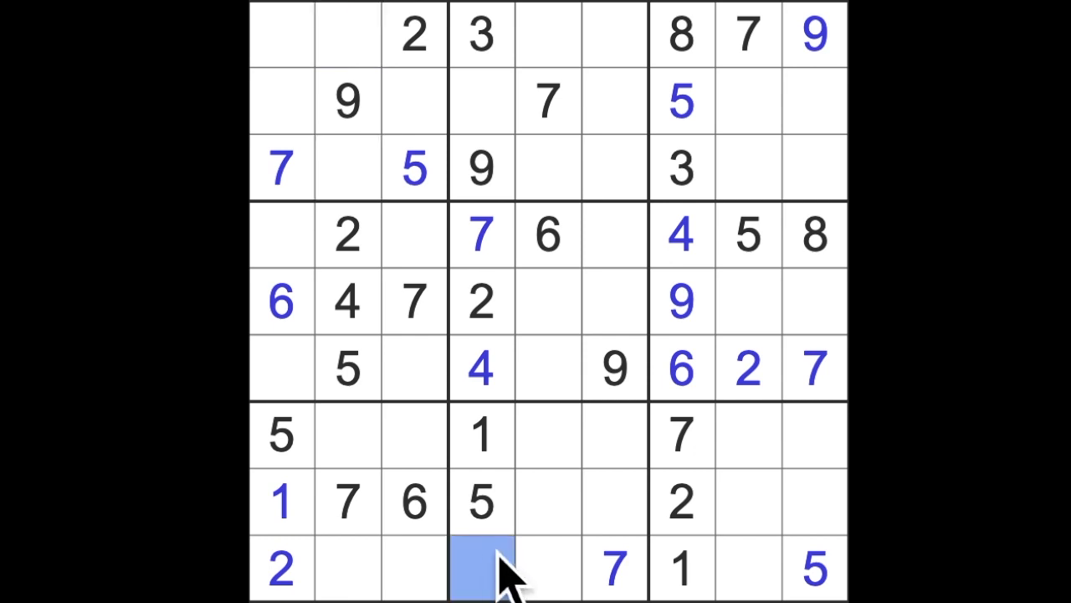
{"action": "type", "text": "8"}
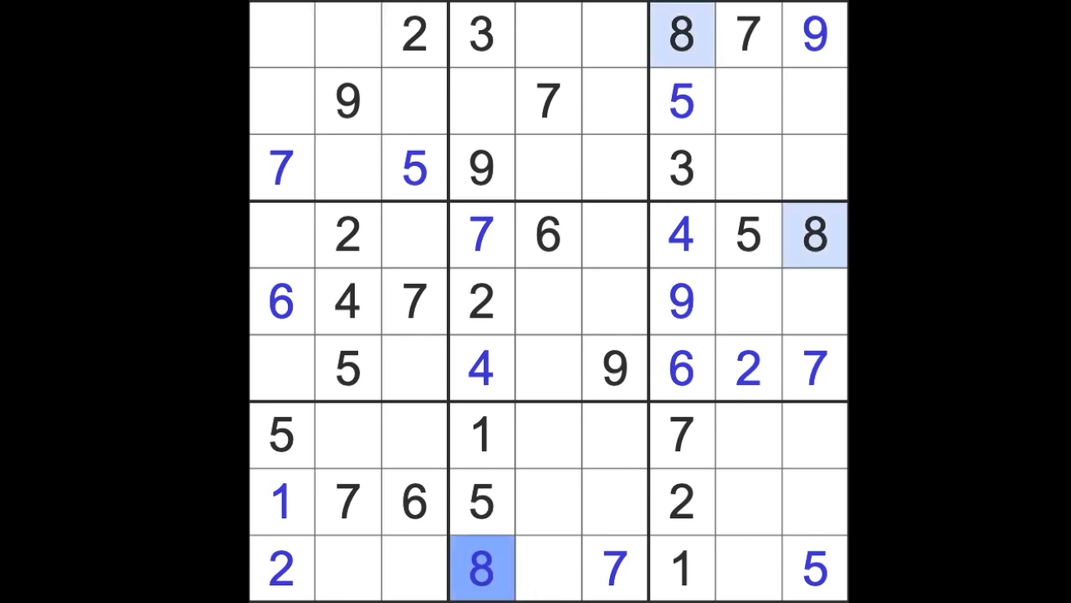
{"action": "mouse_move", "coordinate": [503, 142]}
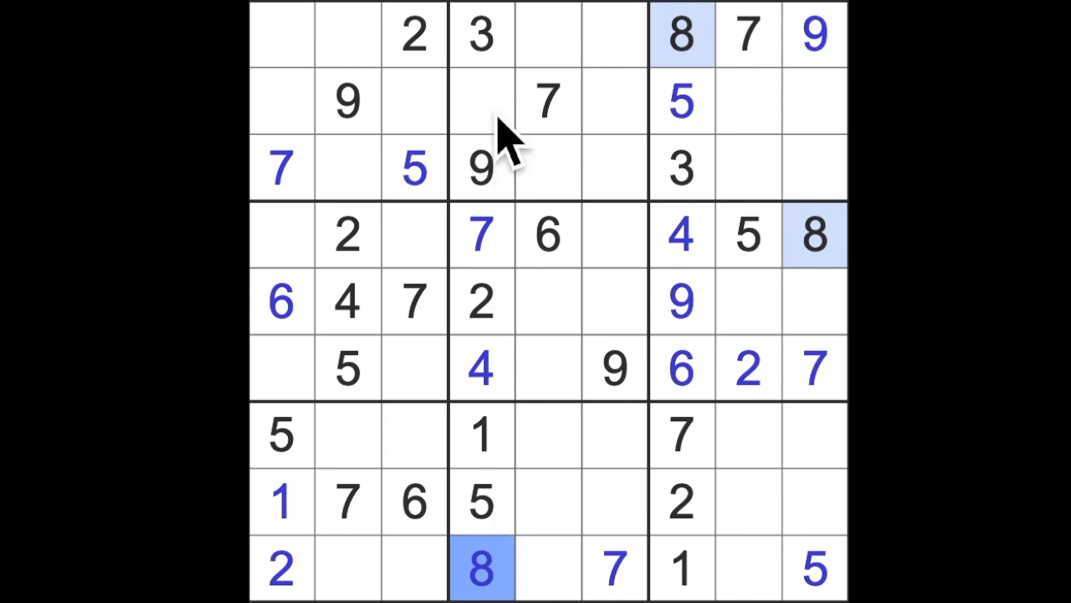
{"action": "left_click", "coordinate": [482, 100]}
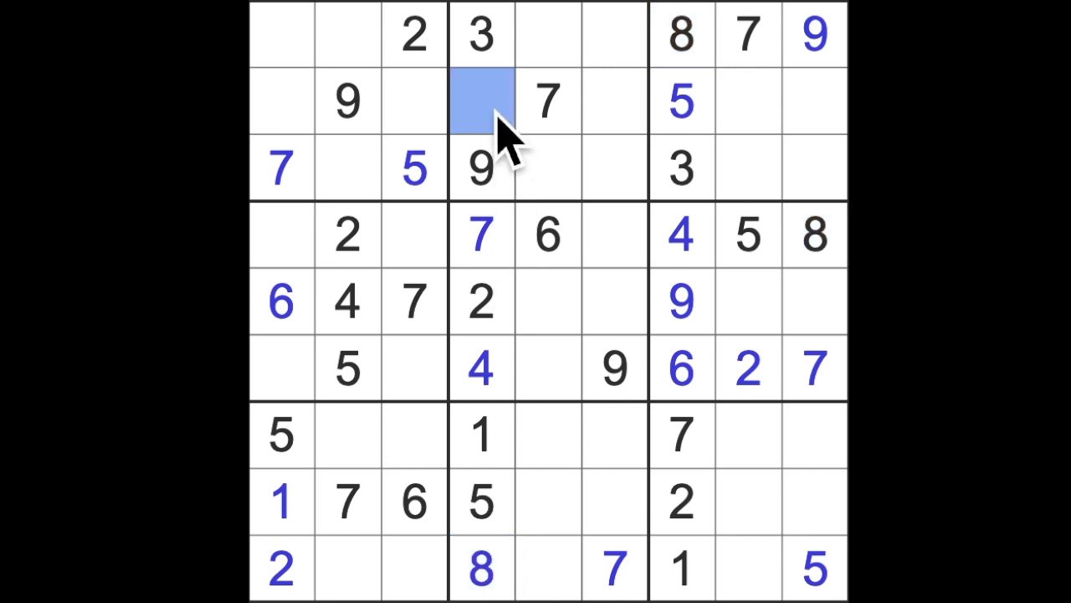
{"action": "type", "text": "6"}
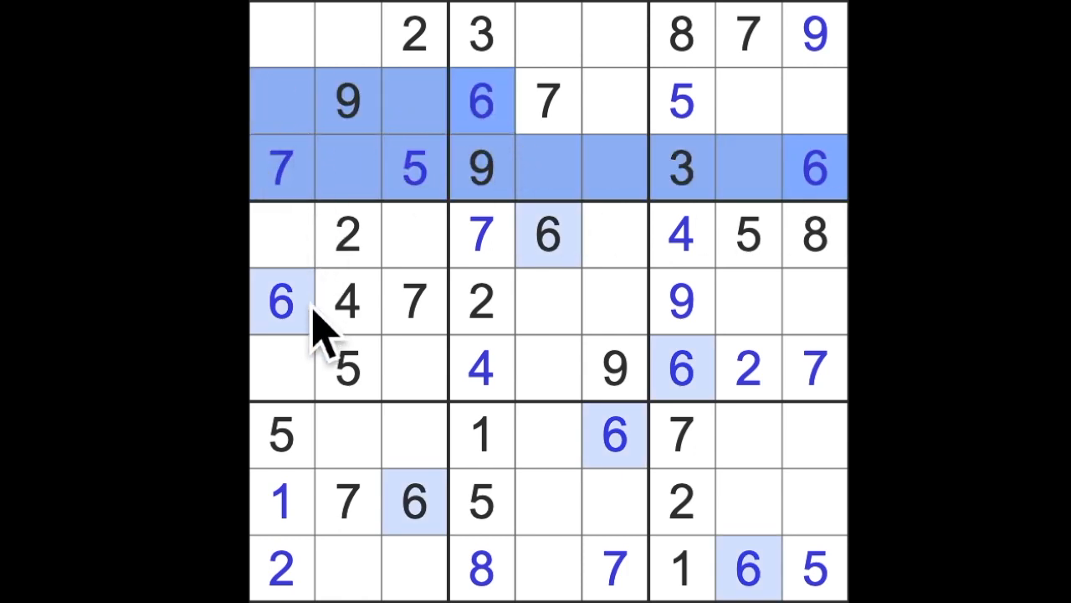
{"action": "left_click", "coordinate": [347, 36]}
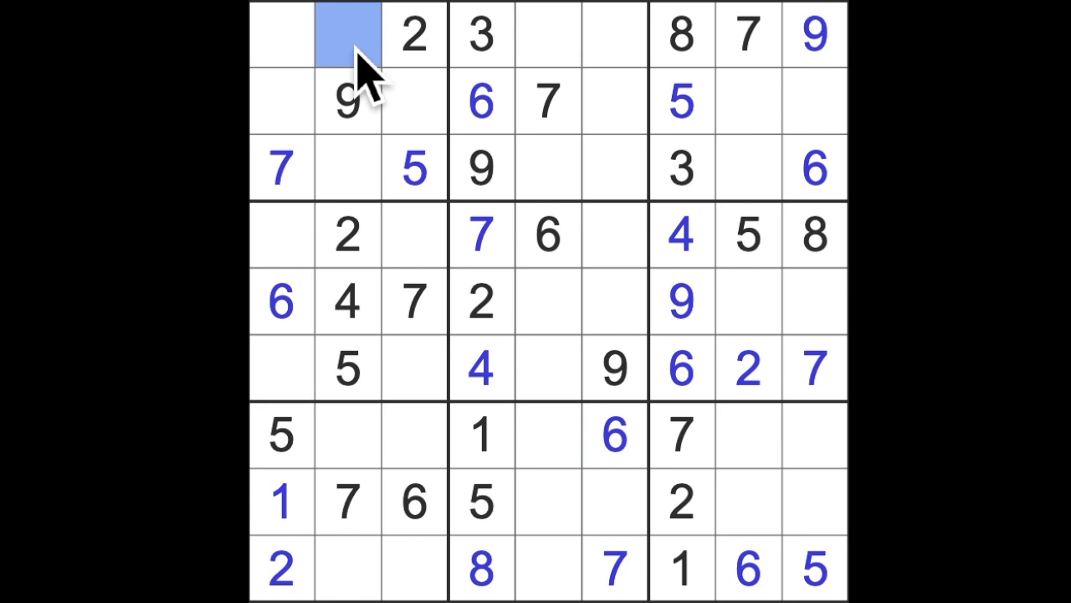
{"action": "type", "text": "6"}
{"action": "left_click", "coordinate": [348, 168]}
{"action": "type", "text": "1"}
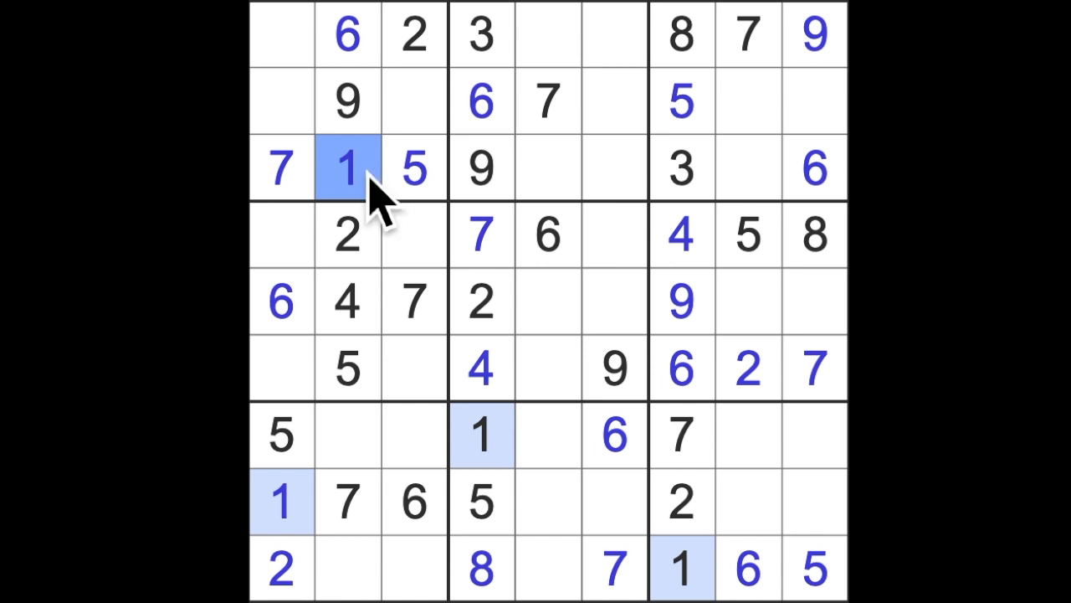
{"action": "mouse_move", "coordinate": [549, 315]}
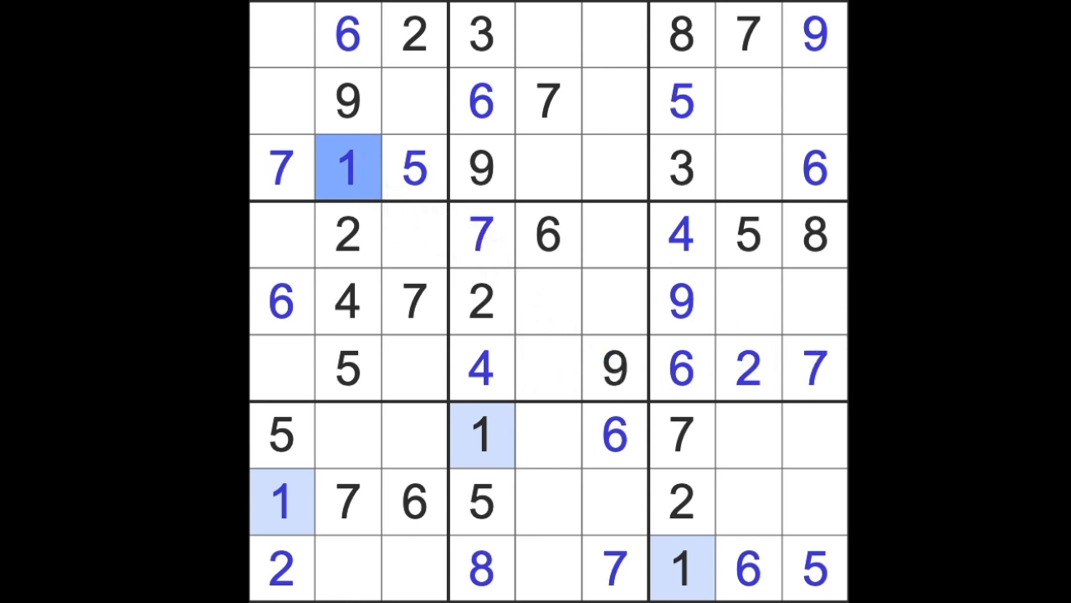
{"action": "mouse_move", "coordinate": [807, 154]}
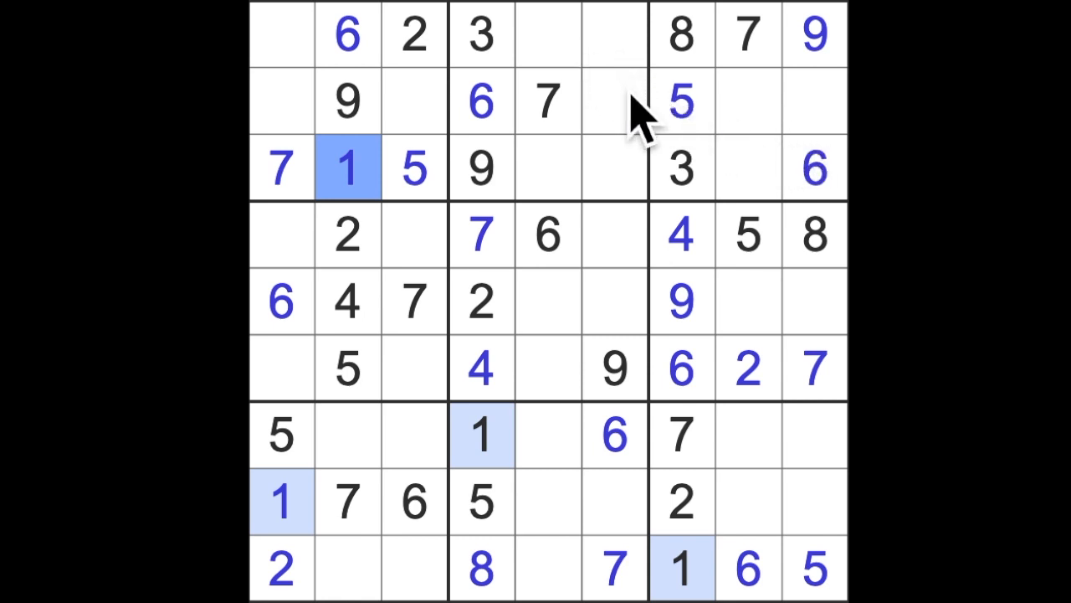
{"action": "mouse_move", "coordinate": [757, 187]}
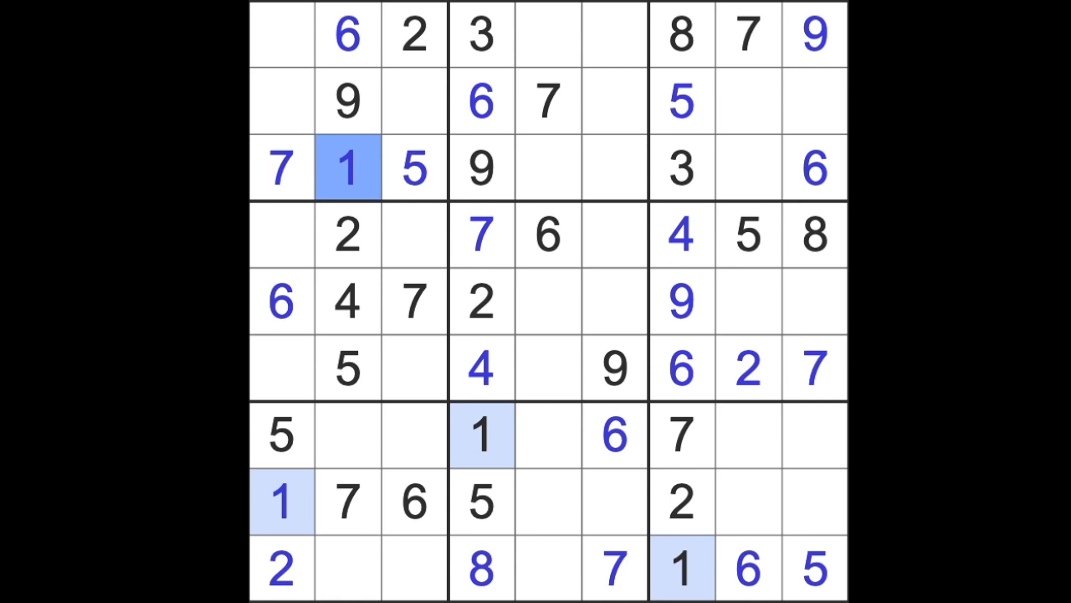
{"action": "mouse_move", "coordinate": [494, 147]}
{"action": "type", "text": "4"}
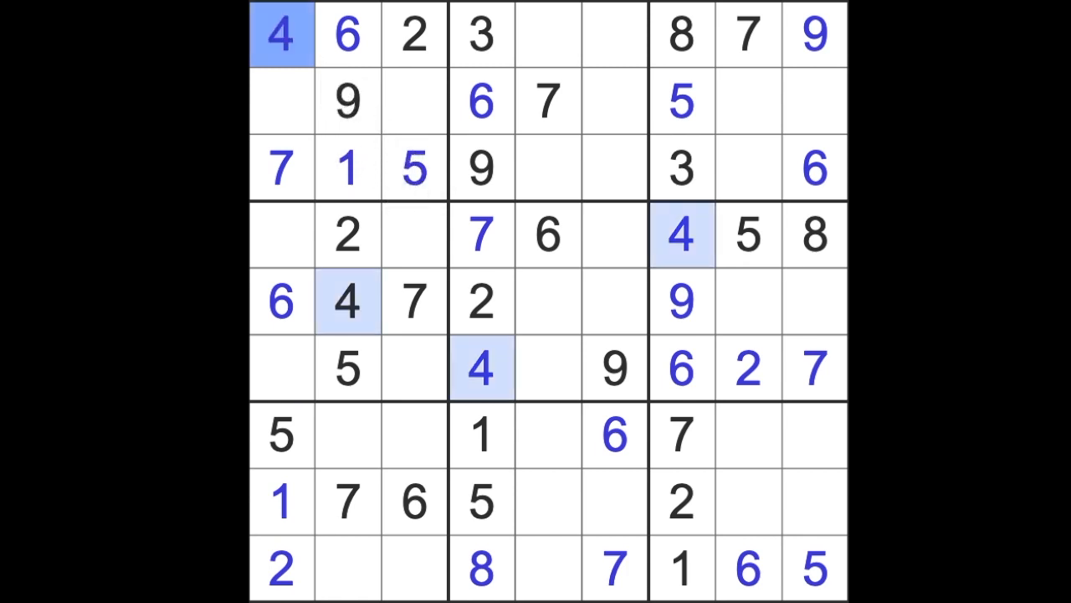
Step: Check candidate cells in columns 5 and 6 of rows 1 to 3, then enter a 4 at row 2, column 6
{"action": "left_click", "coordinate": [547, 33]}
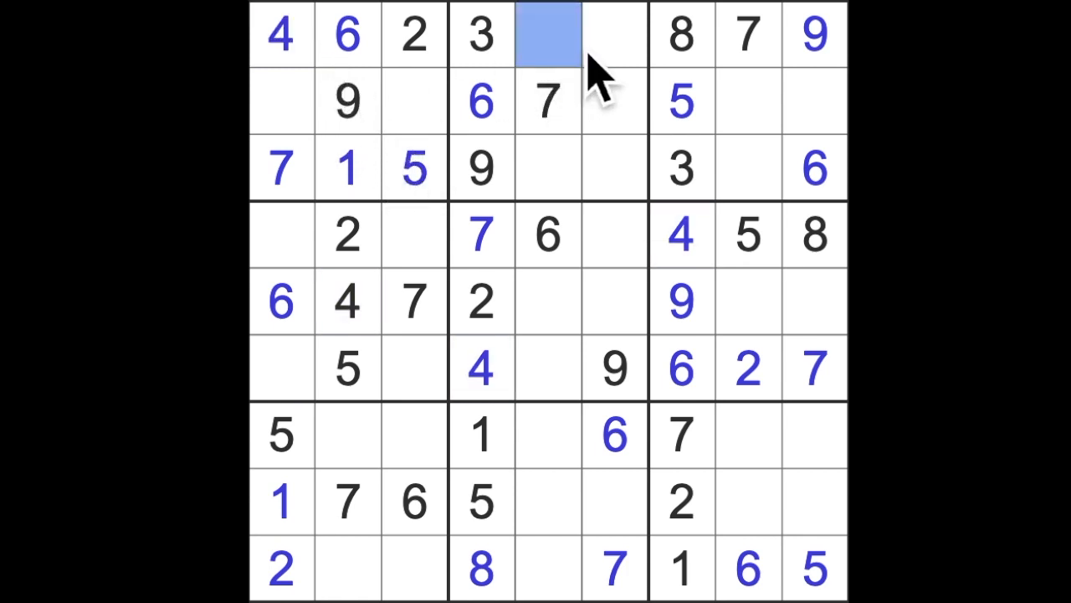
{"action": "left_click", "coordinate": [616, 36]}
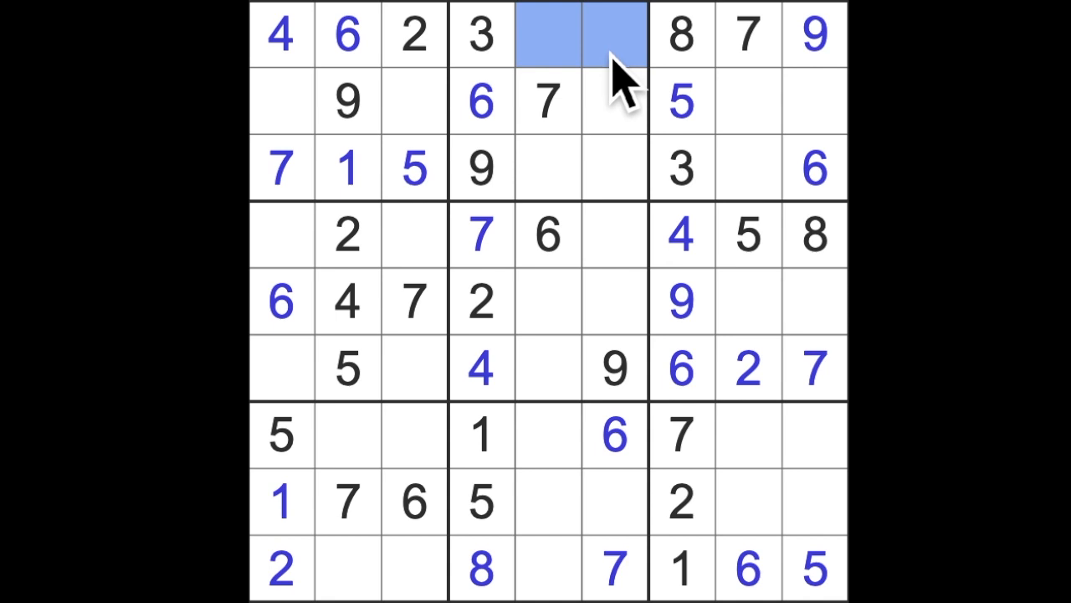
{"action": "mouse_move", "coordinate": [640, 164]}
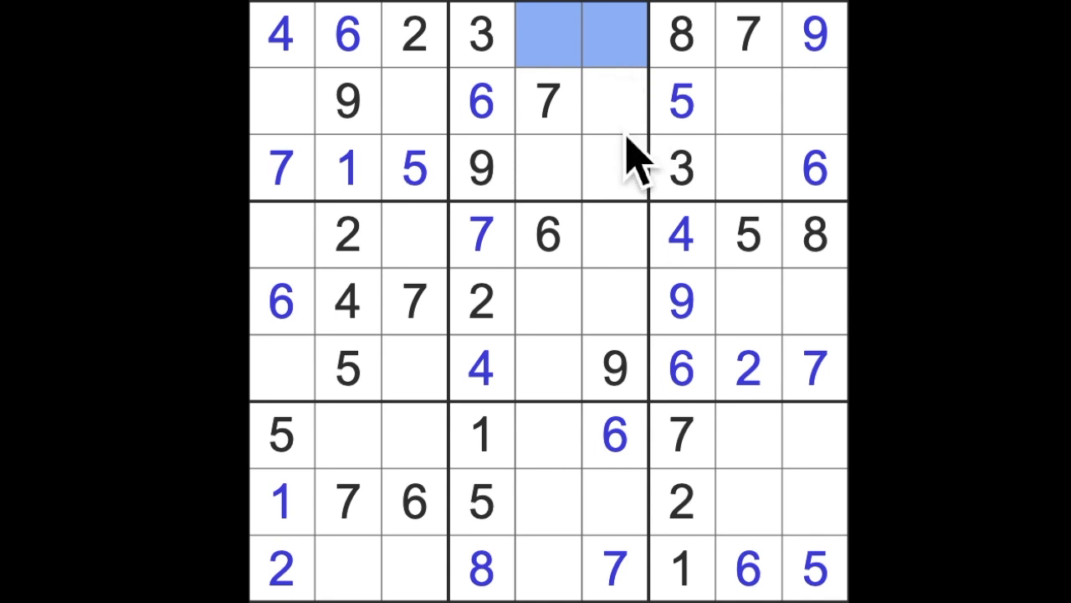
{"action": "mouse_move", "coordinate": [649, 171]}
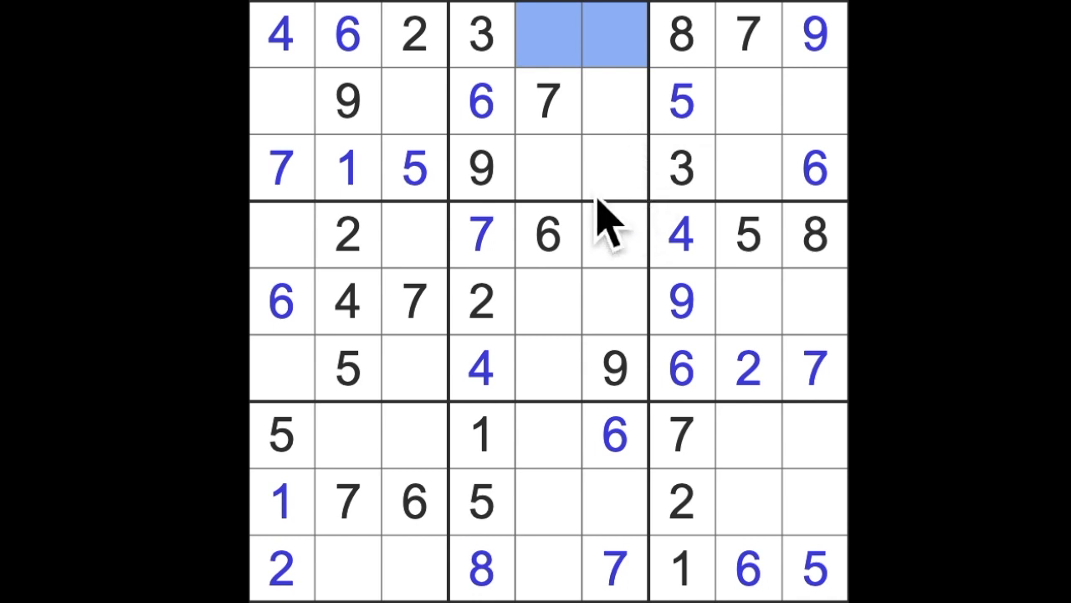
{"action": "mouse_move", "coordinate": [595, 192]}
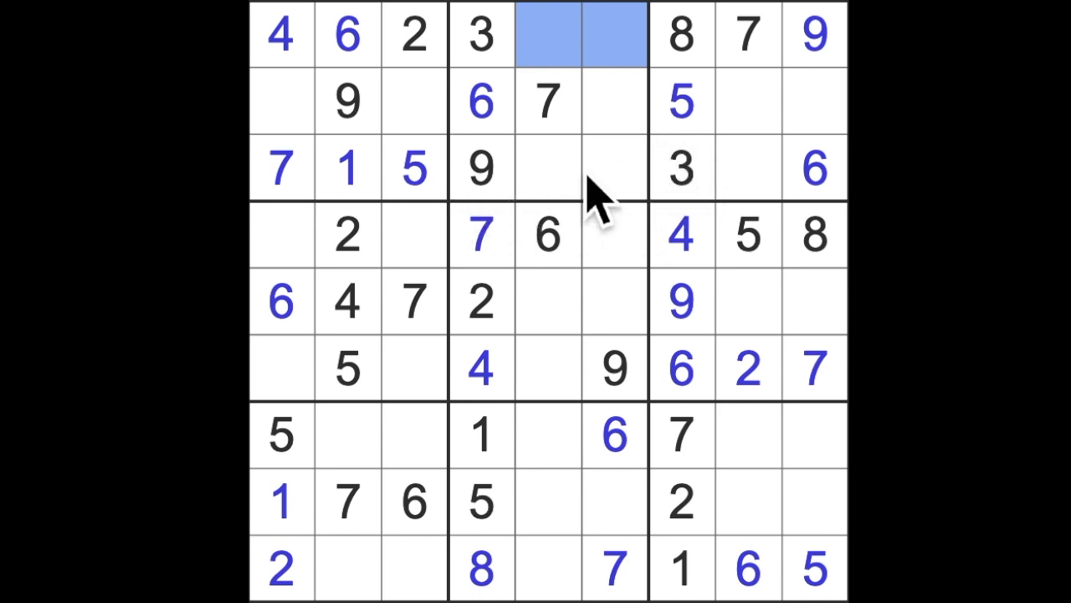
{"action": "mouse_move", "coordinate": [385, 137]}
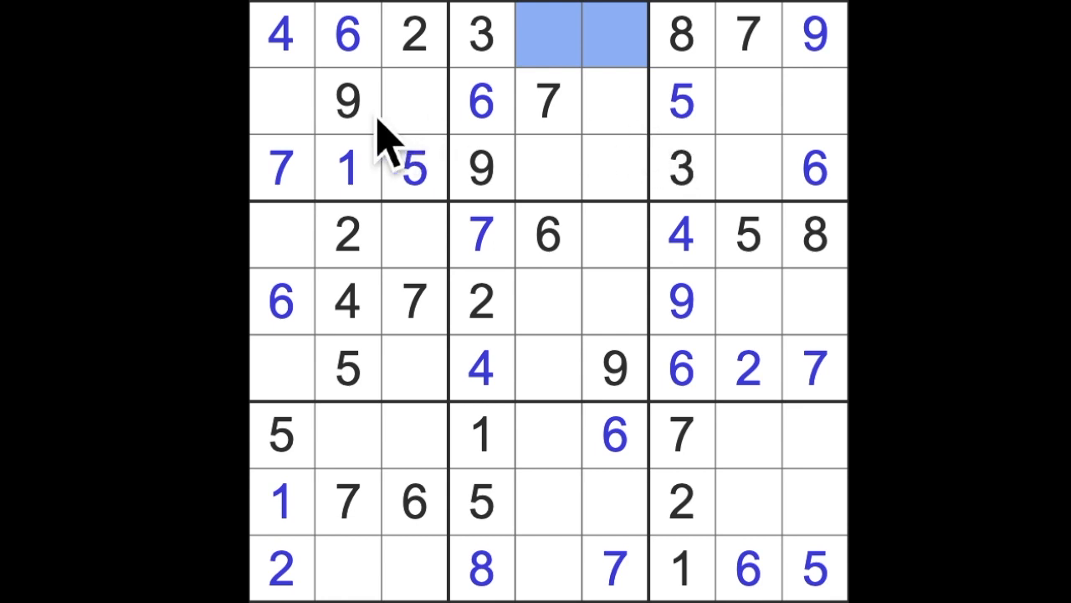
{"action": "left_click", "coordinate": [550, 168]}
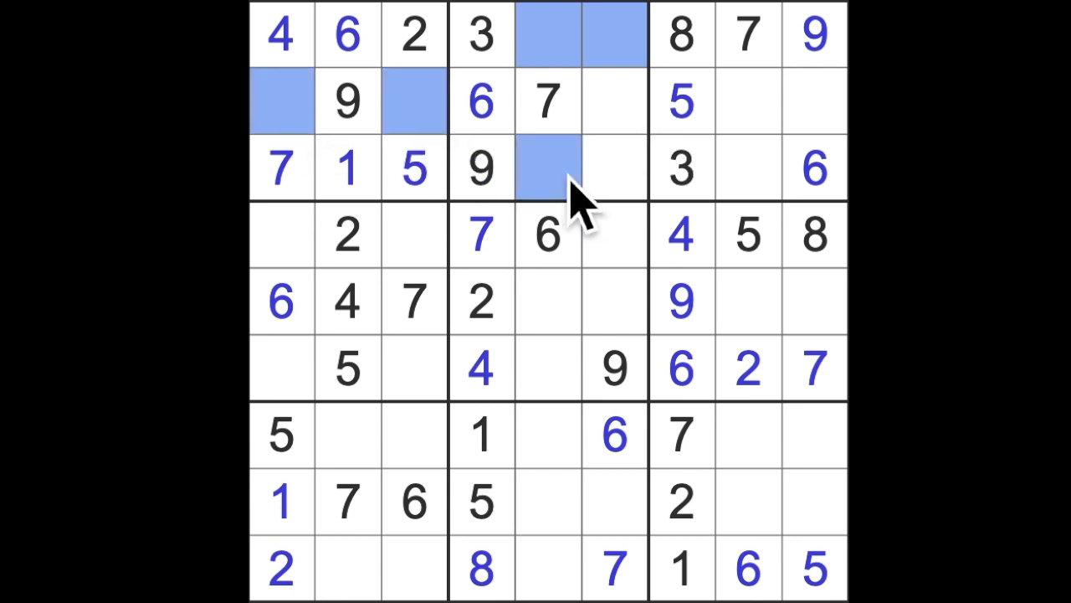
{"action": "left_click", "coordinate": [613, 168]}
{"action": "type", "text": "4"}
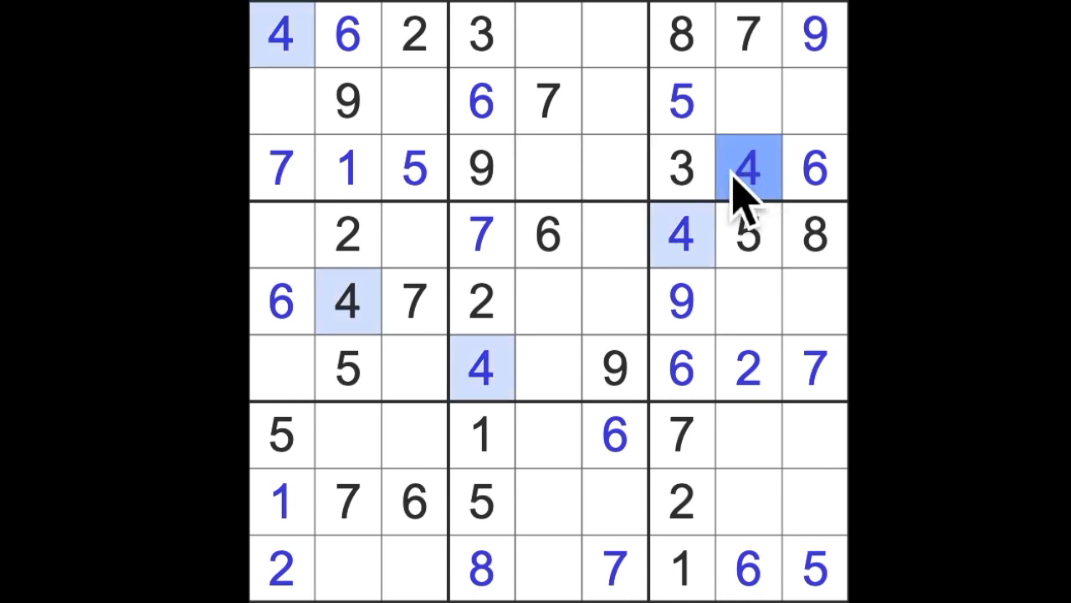
{"action": "left_click", "coordinate": [616, 101]}
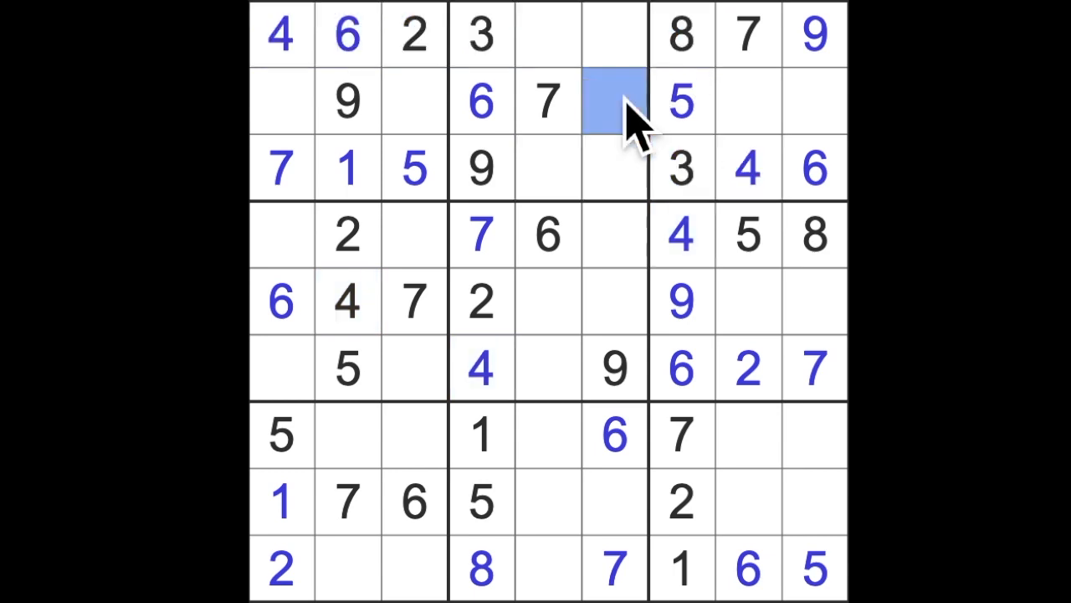
{"action": "type", "text": "4"}
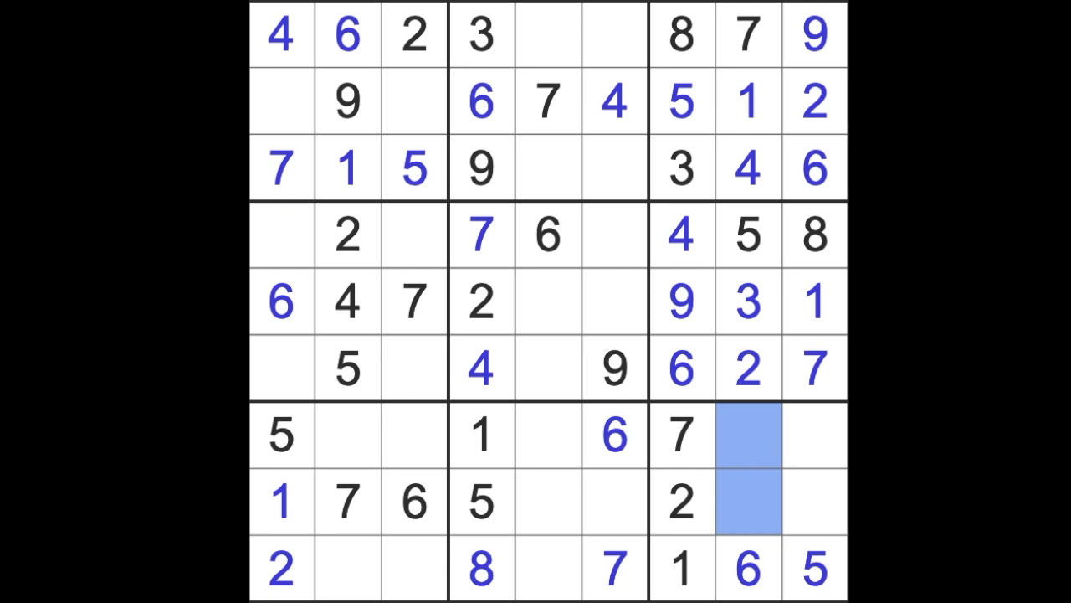
{"action": "mouse_move", "coordinate": [653, 418]}
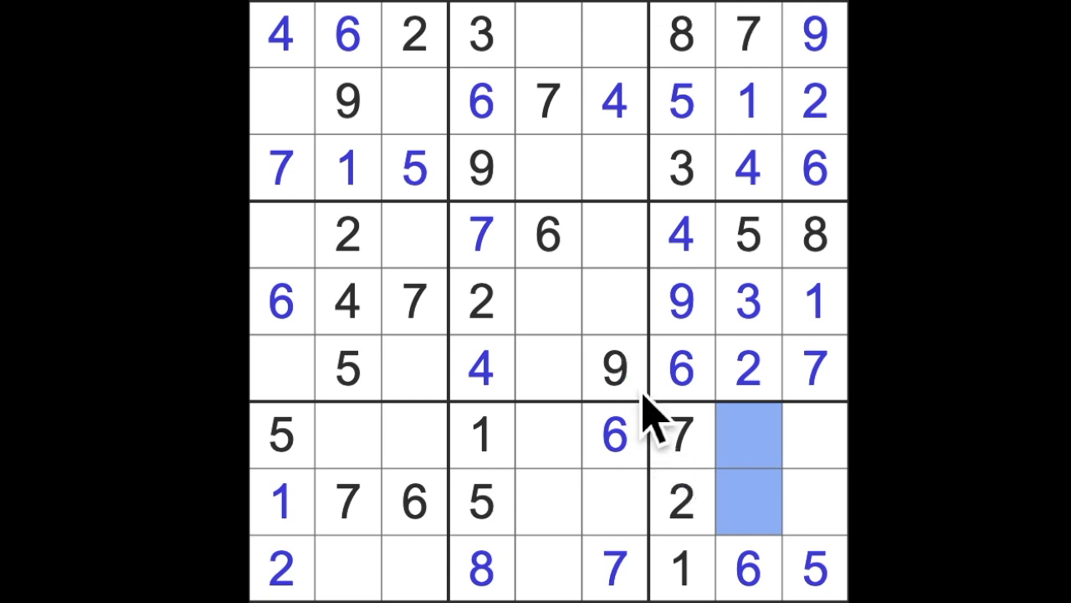
Step: Clear the current cell selection before filling the ends of rows 2 and 5
{"action": "left_click", "coordinate": [616, 368]}
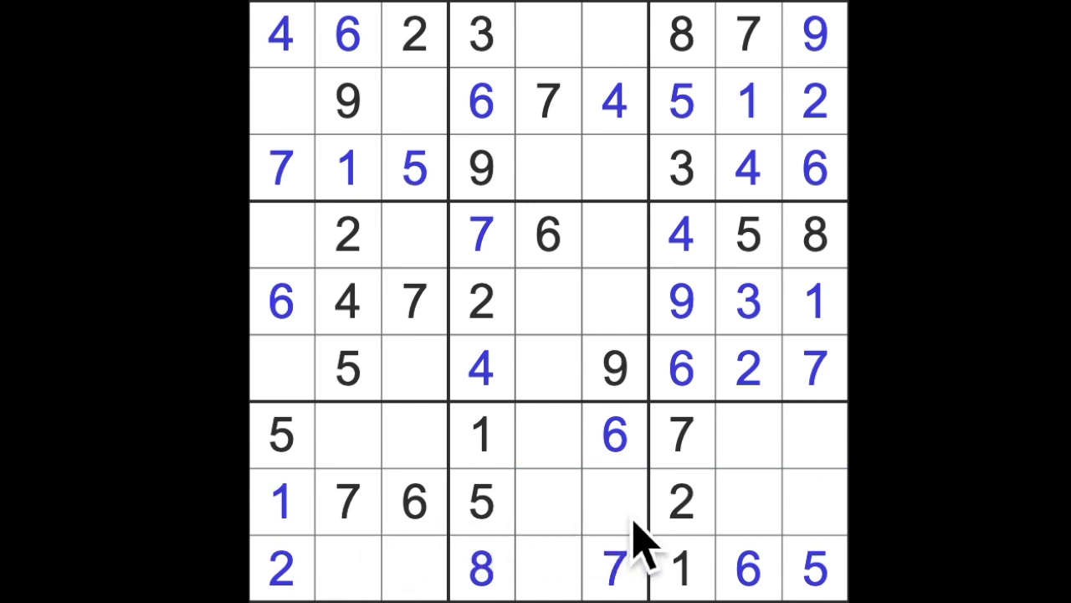
{"action": "mouse_move", "coordinate": [683, 519]}
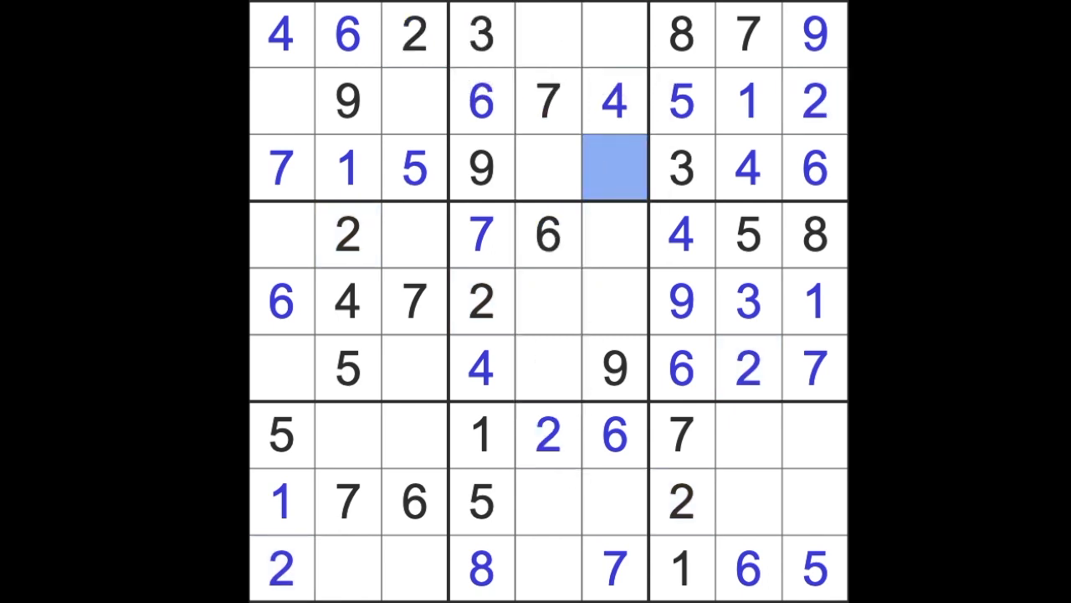
Step: Enter 2, 8 and 1 in the top-middle and centre boxes, then select row 6, column 5
{"action": "type", "text": "2"}
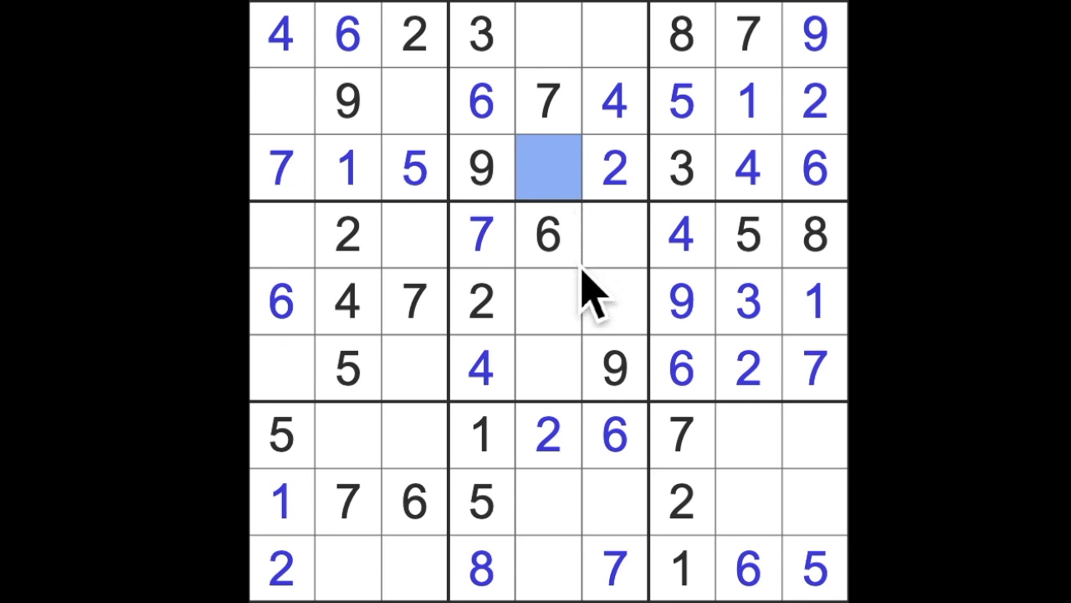
{"action": "type", "text": "8"}
{"action": "left_click", "coordinate": [616, 34]}
{"action": "type", "text": "5"}
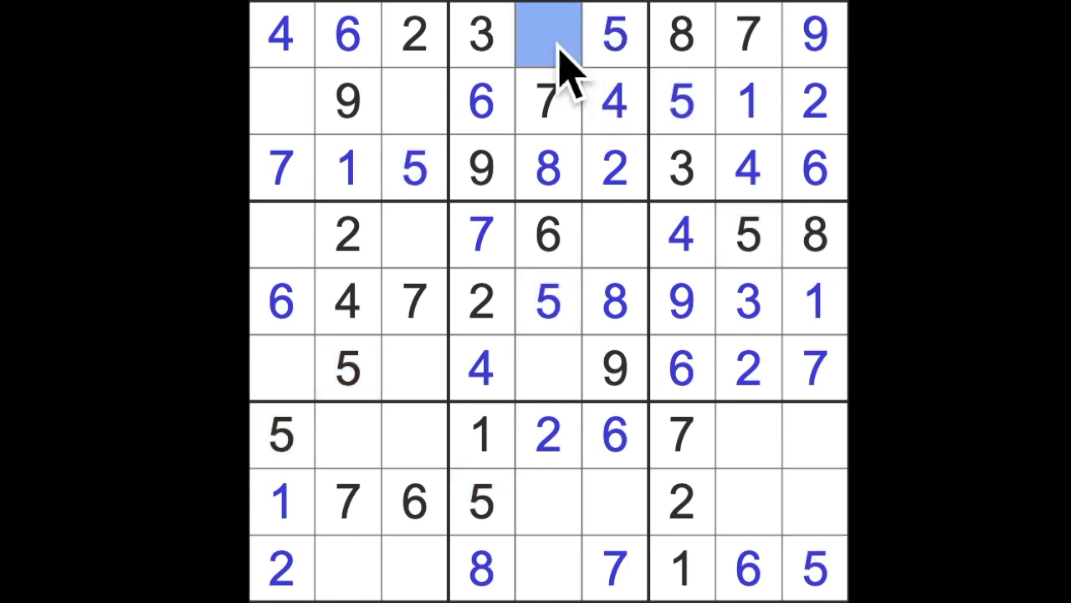
{"action": "type", "text": "1"}
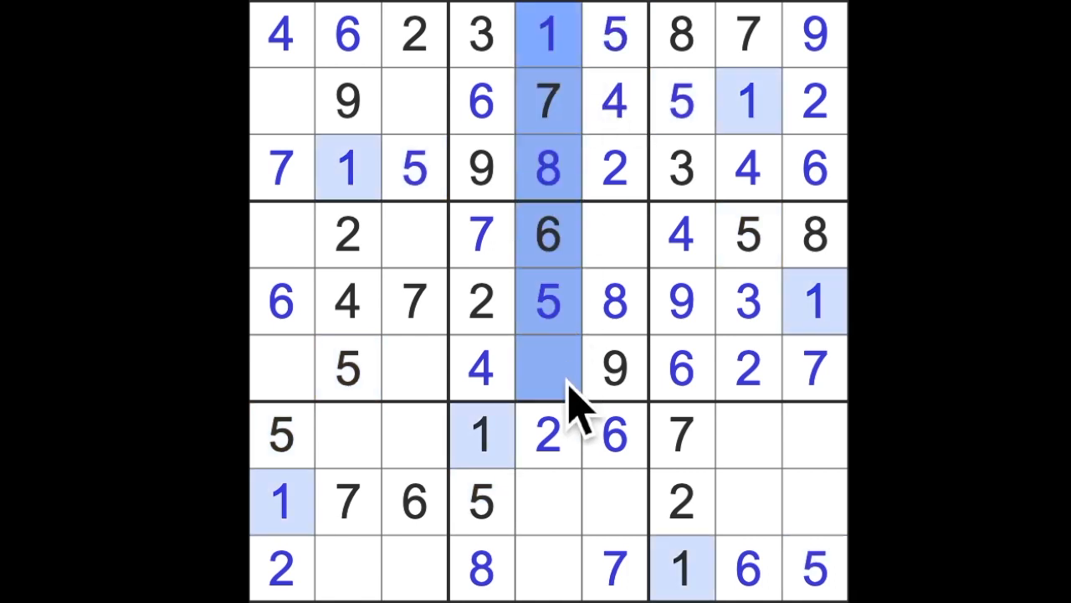
{"action": "mouse_move", "coordinate": [569, 393]}
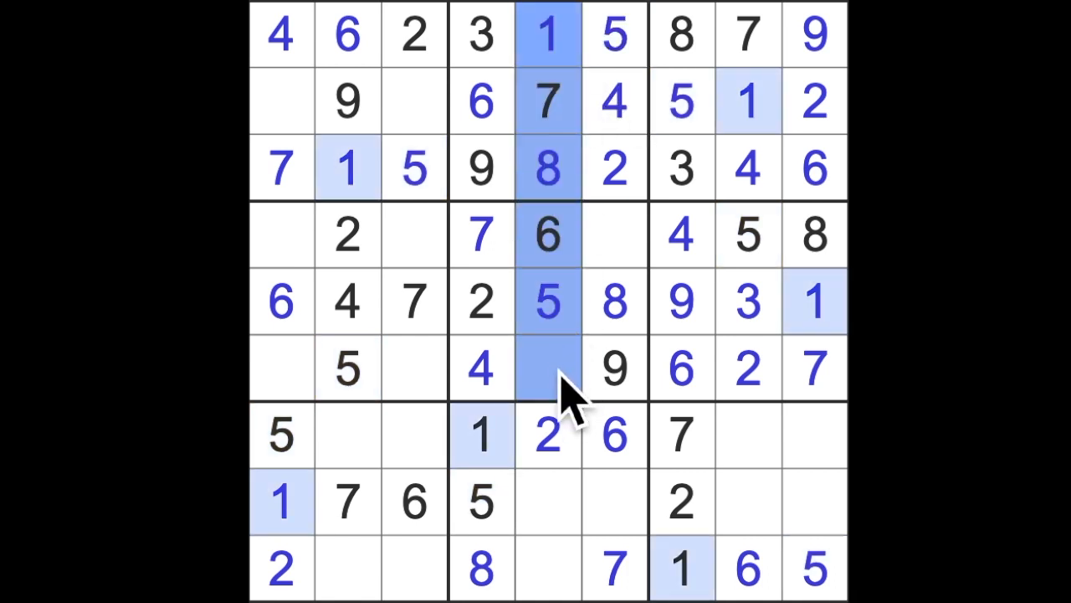
{"action": "left_click", "coordinate": [549, 368]}
{"action": "type", "text": "3"}
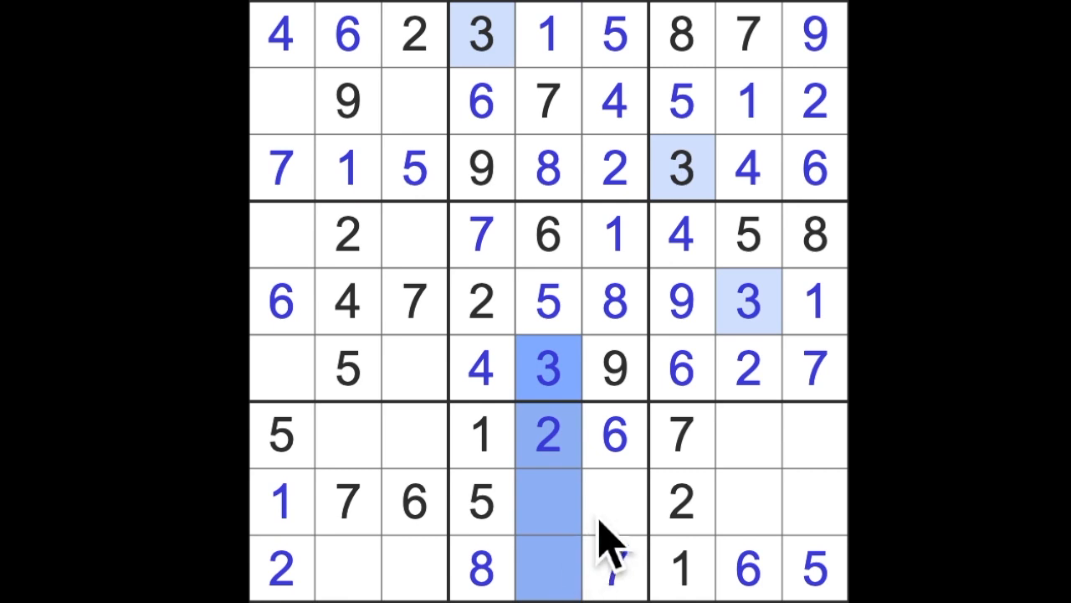
Step: Enter a 4 in row 8, column 6 and select row 8, column 8 for the next digit
{"action": "left_click", "coordinate": [613, 502]}
{"action": "type", "text": "3"}
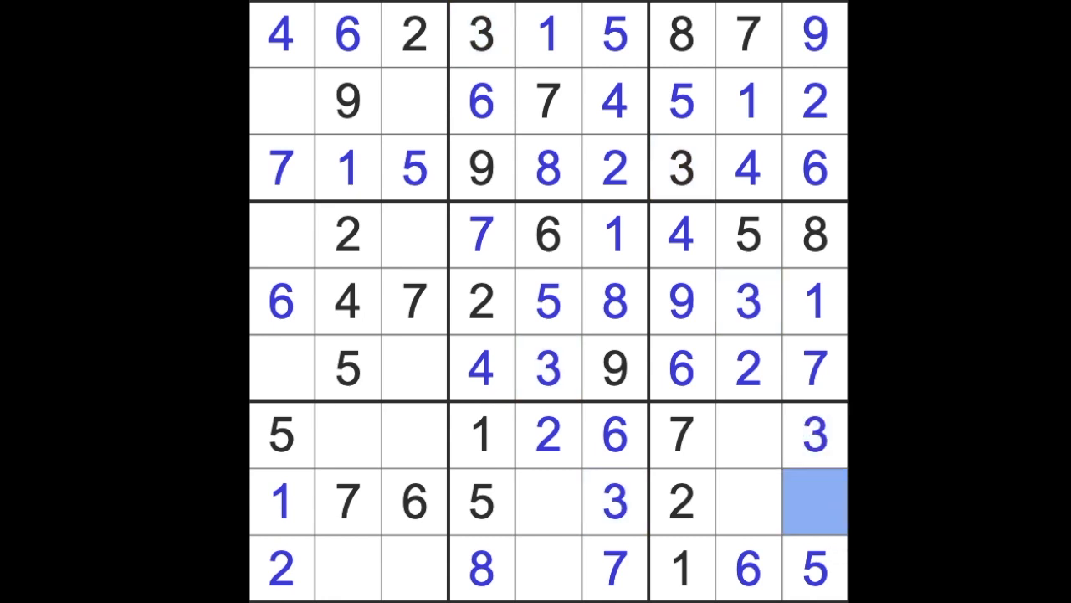
{"action": "type", "text": "4"}
{"action": "left_click", "coordinate": [748, 434]}
{"action": "type", "text": "9"}
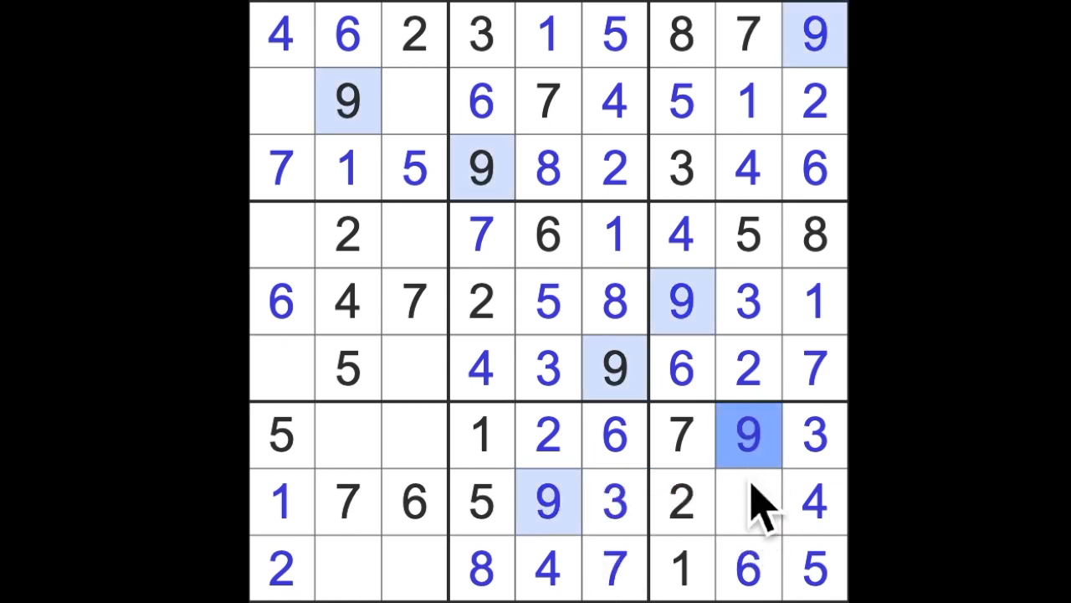
{"action": "left_click", "coordinate": [747, 502]}
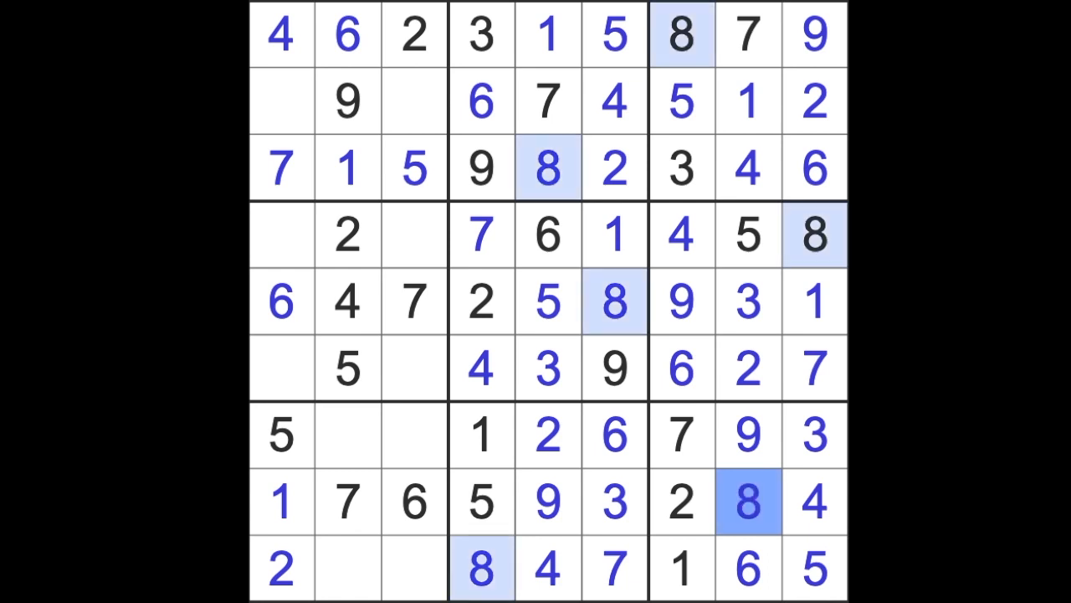
{"action": "mouse_move", "coordinate": [442, 589]}
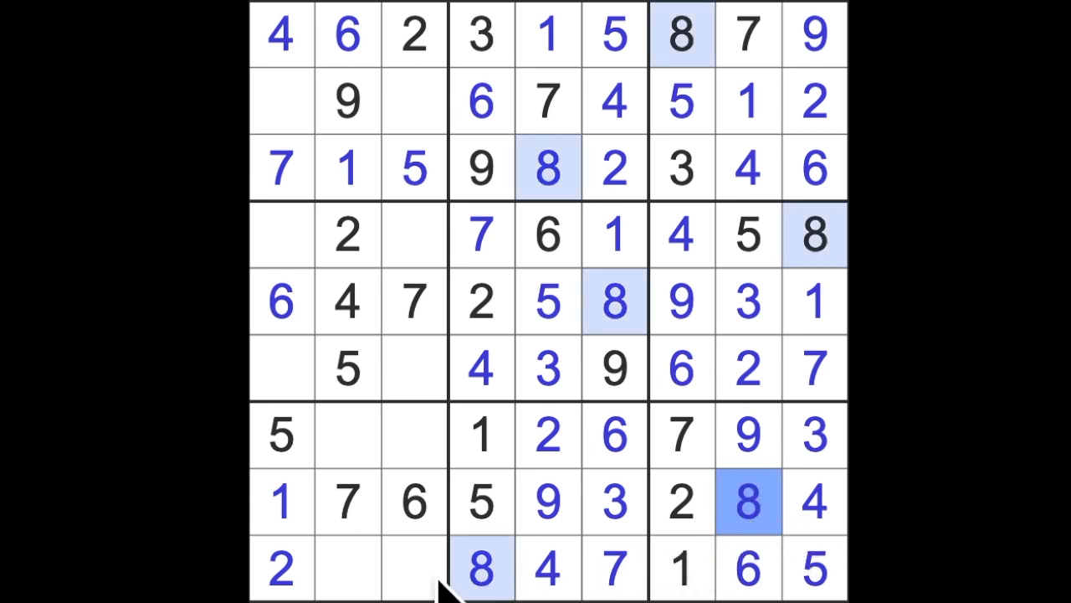
{"action": "mouse_move", "coordinate": [432, 572]}
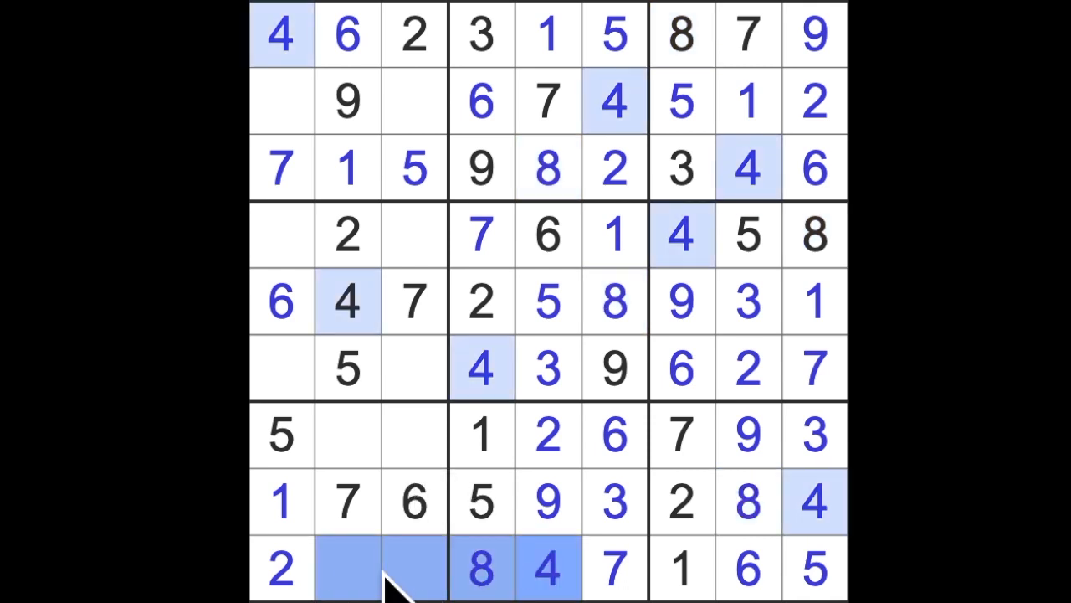
Step: Fill empty cells of the bottom-left box and enter a 3 at row 4, column 3
{"action": "left_click", "coordinate": [414, 435]}
{"action": "type", "text": "4"}
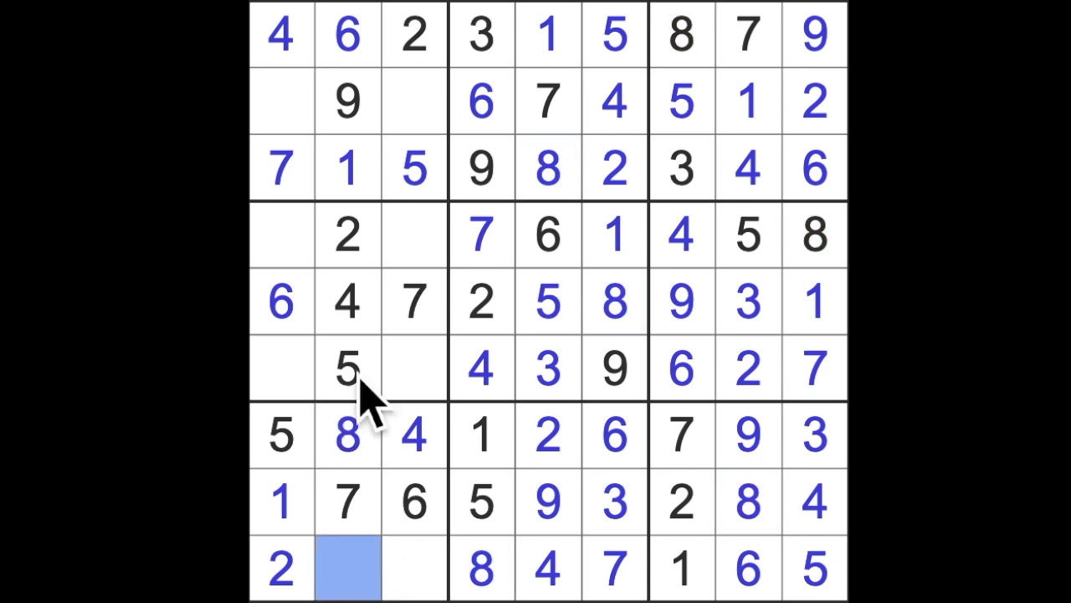
{"action": "mouse_move", "coordinate": [372, 506]}
{"action": "type", "text": "3"}
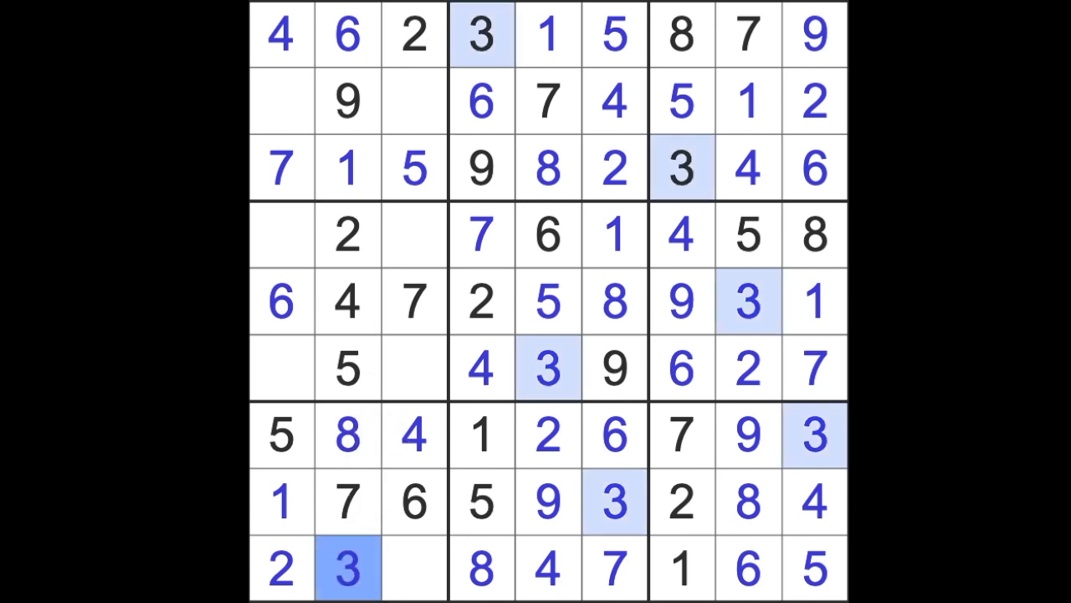
{"action": "left_click", "coordinate": [413, 567]}
{"action": "type", "text": "9"}
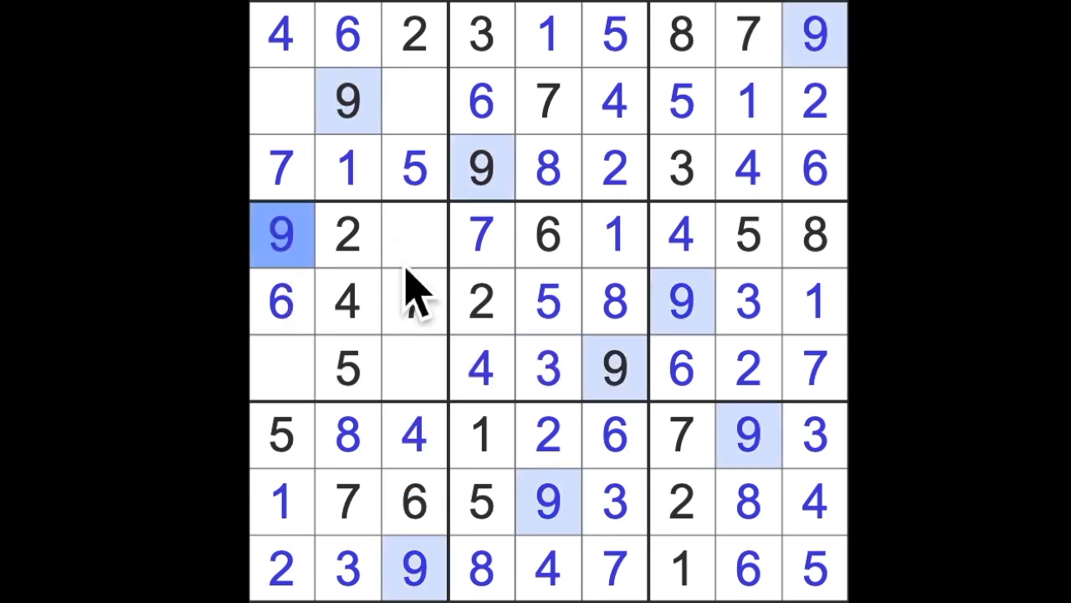
{"action": "left_click", "coordinate": [414, 234]}
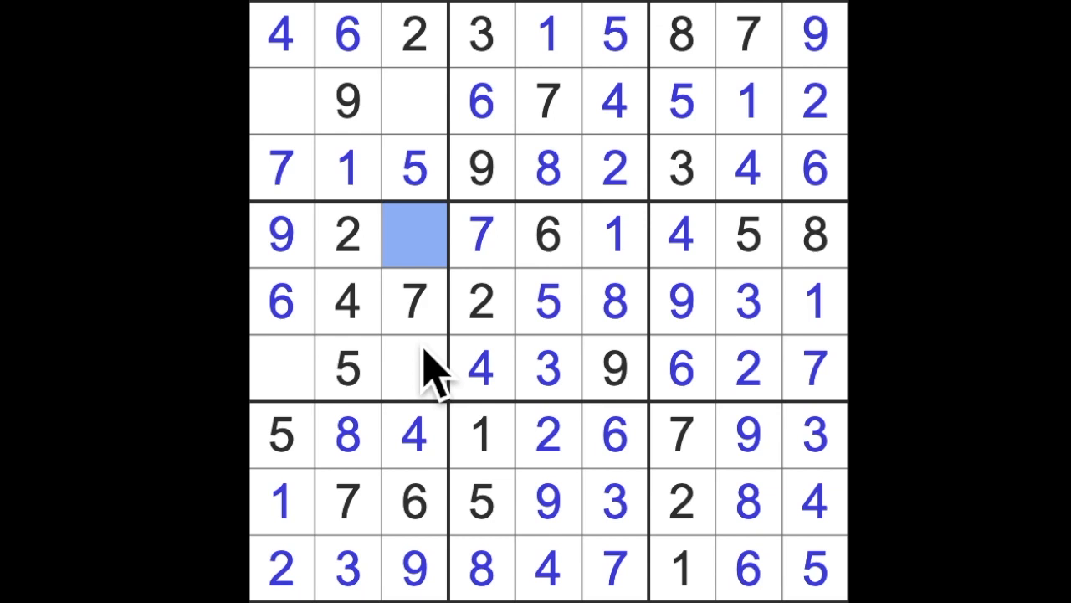
{"action": "type", "text": "3"}
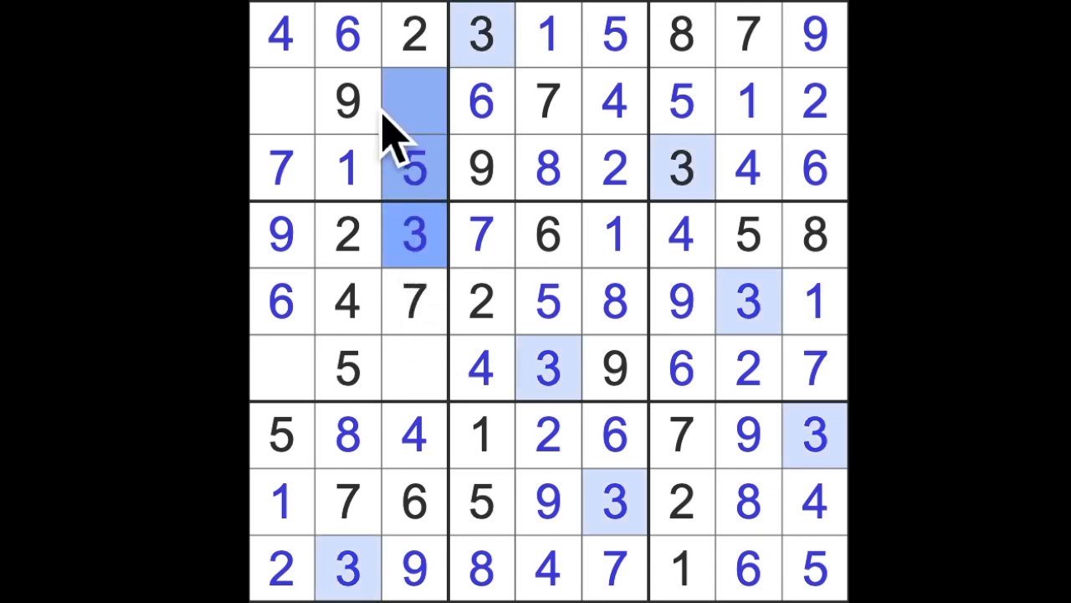